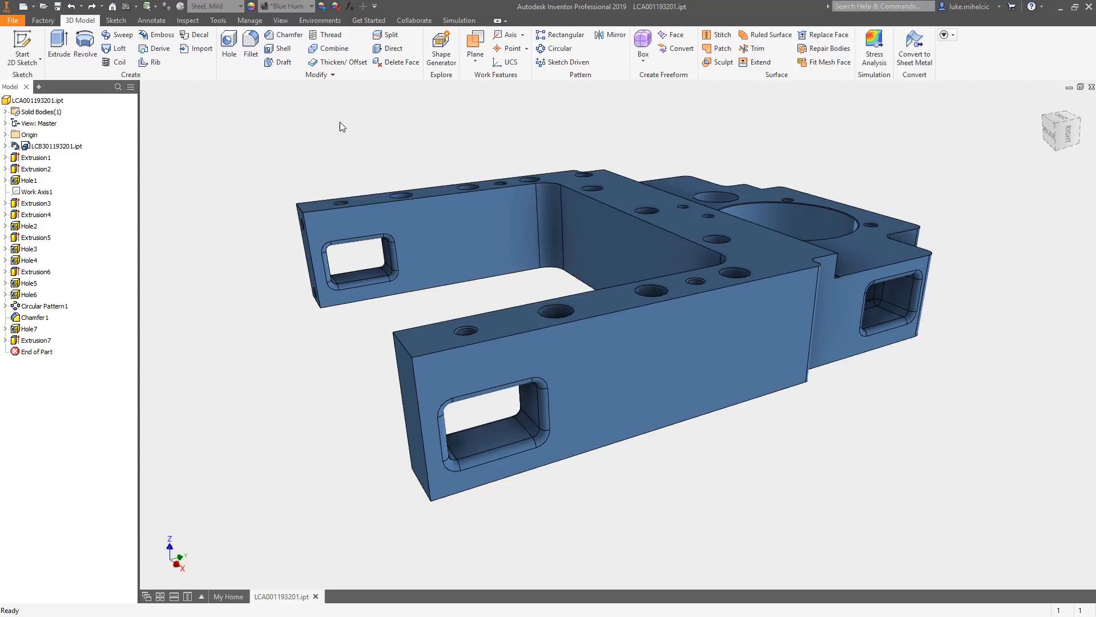
pyautogui.moveTo(418, 135)
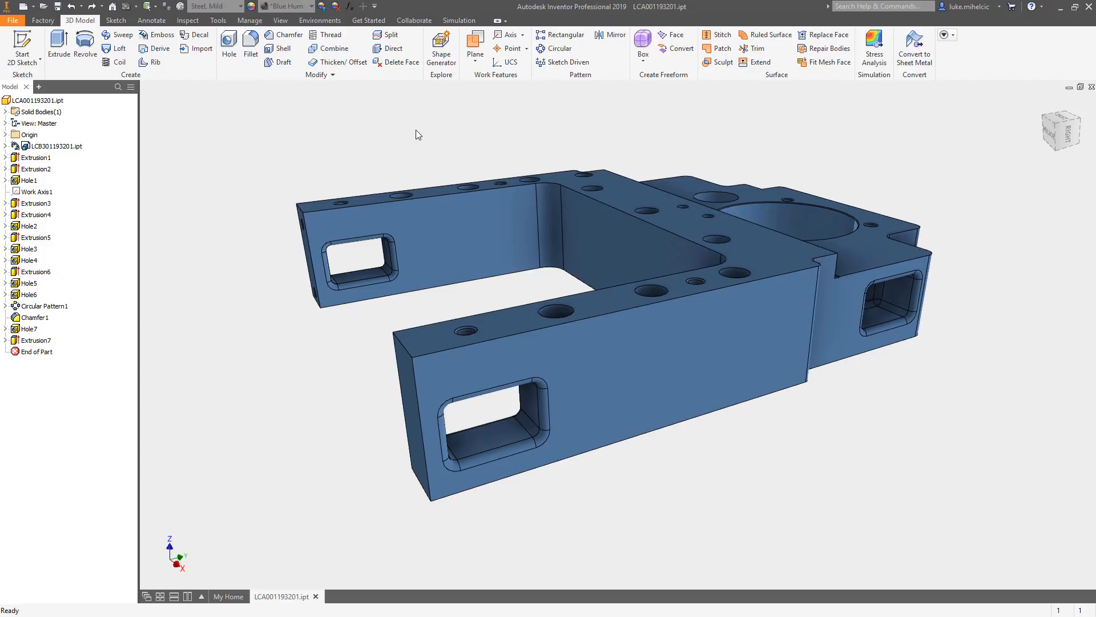
pyautogui.moveTo(382, 95)
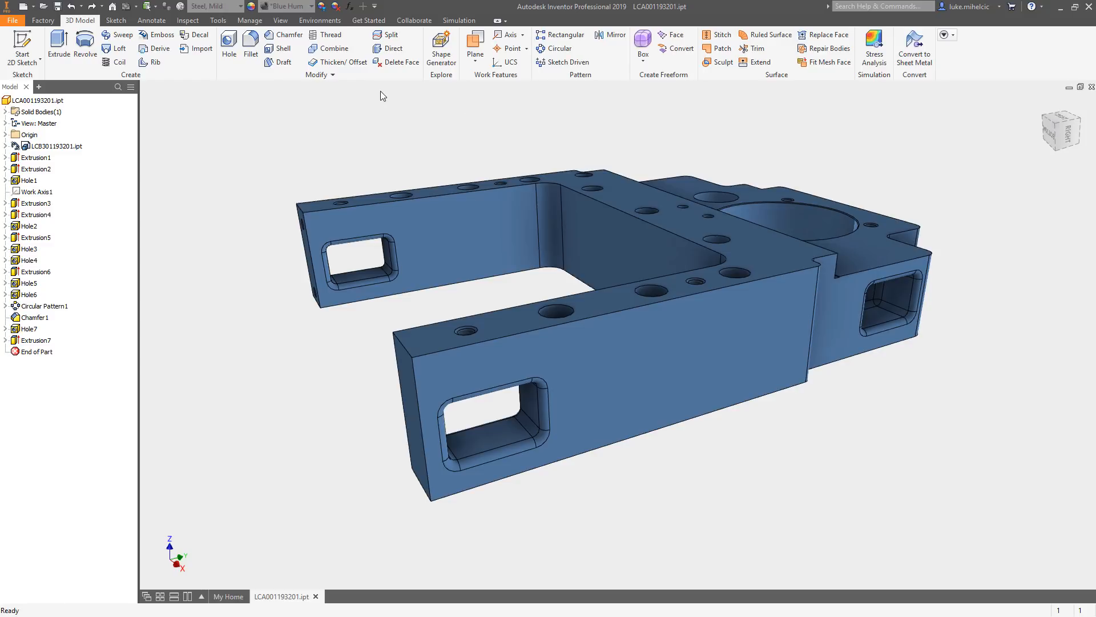
pyautogui.moveTo(385, 92)
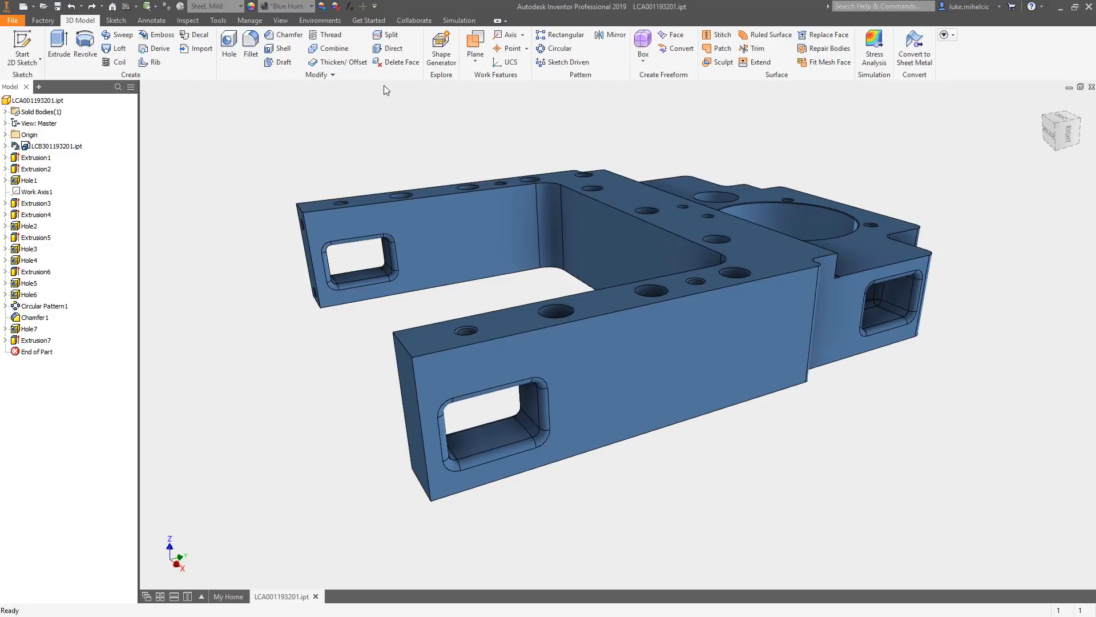
# - Delete the top face of the stepped end with a first Delete Face feature
pyautogui.click(399, 62)
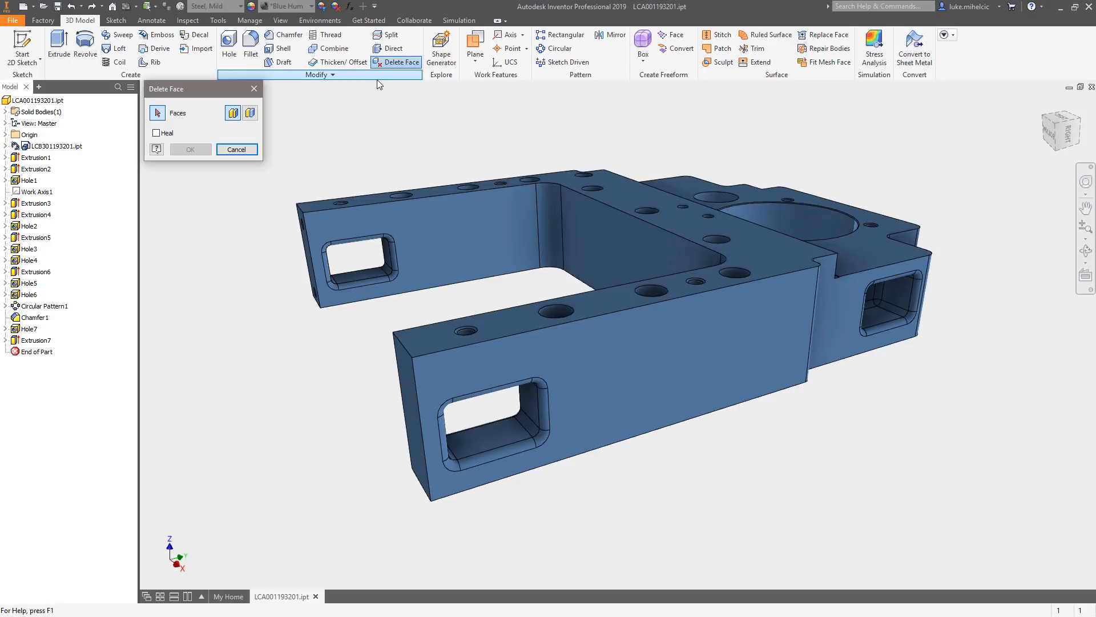
pyautogui.moveTo(204, 89); pyautogui.dragTo(275, 106)
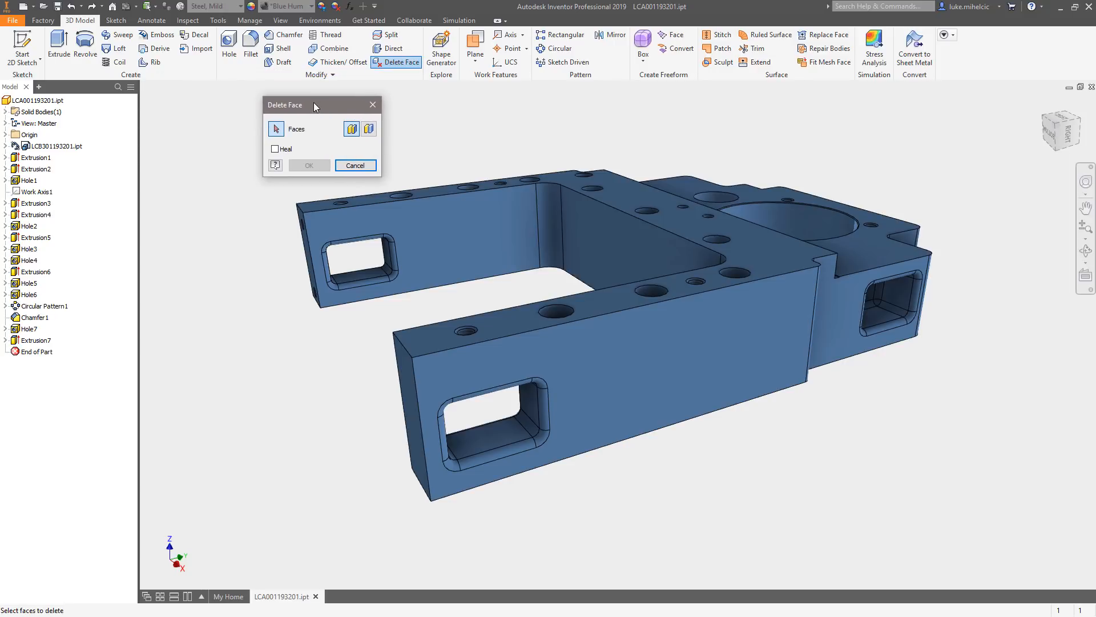
pyautogui.moveTo(435, 343)
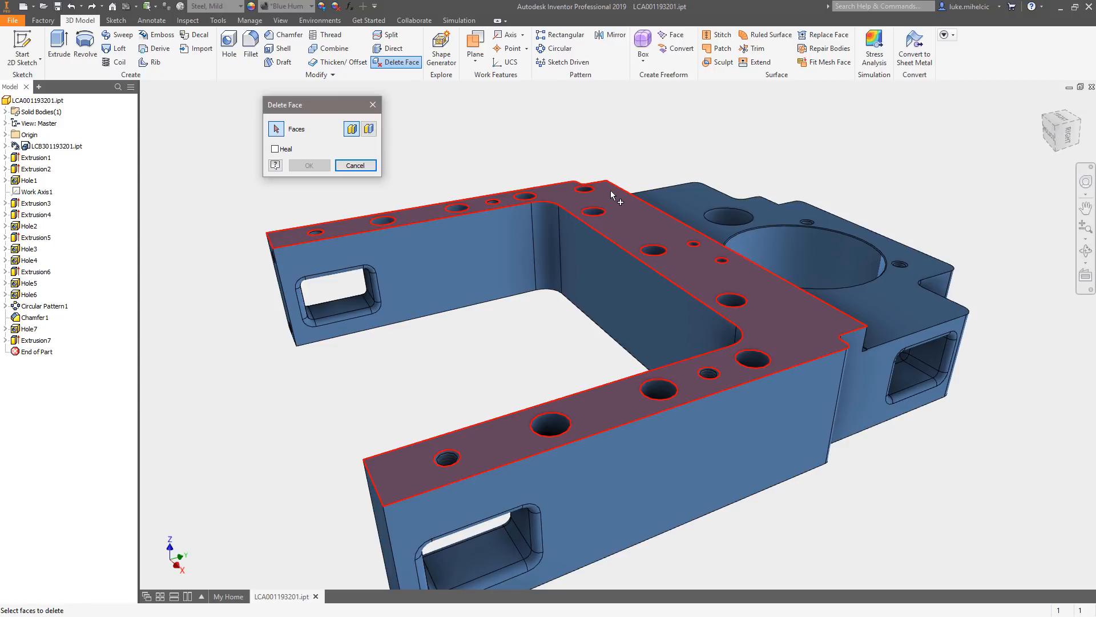
pyautogui.moveTo(609, 198)
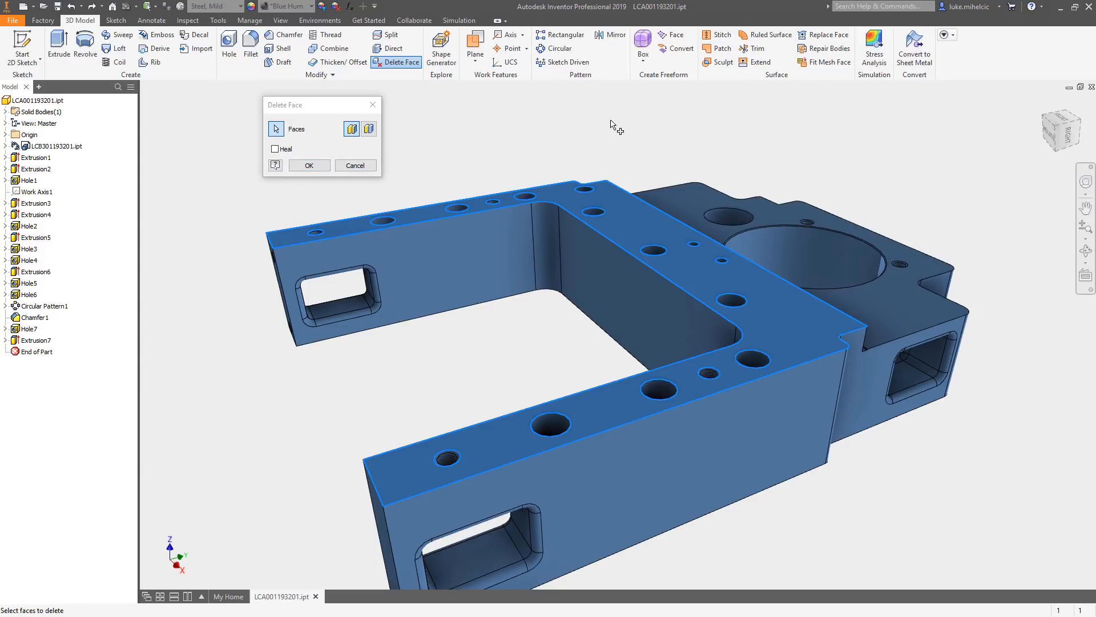
pyautogui.moveTo(516, 124)
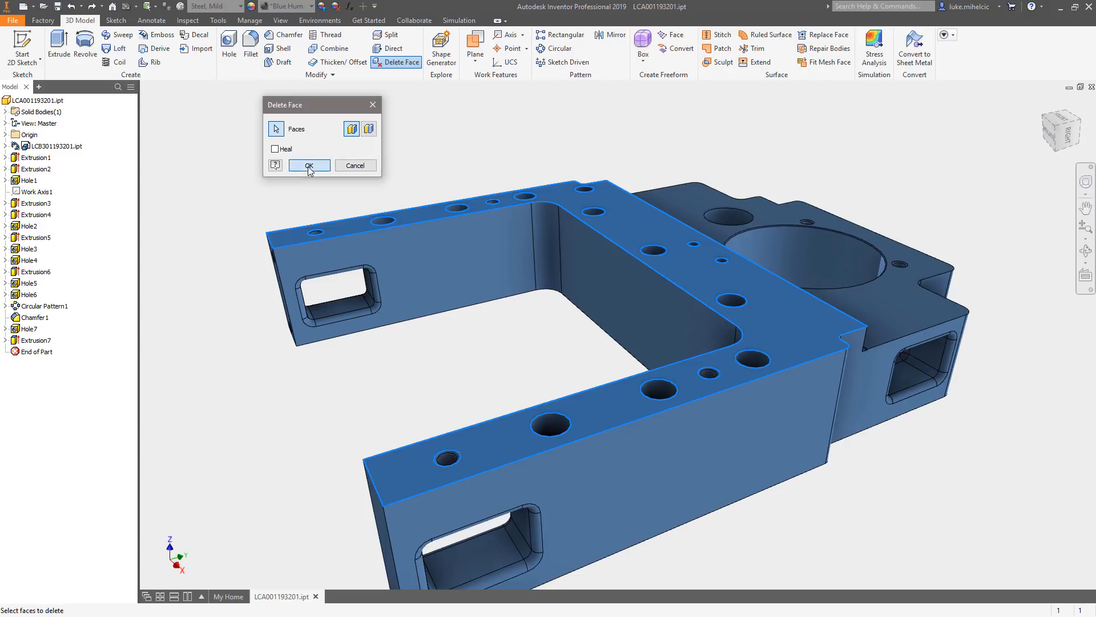
pyautogui.click(308, 164)
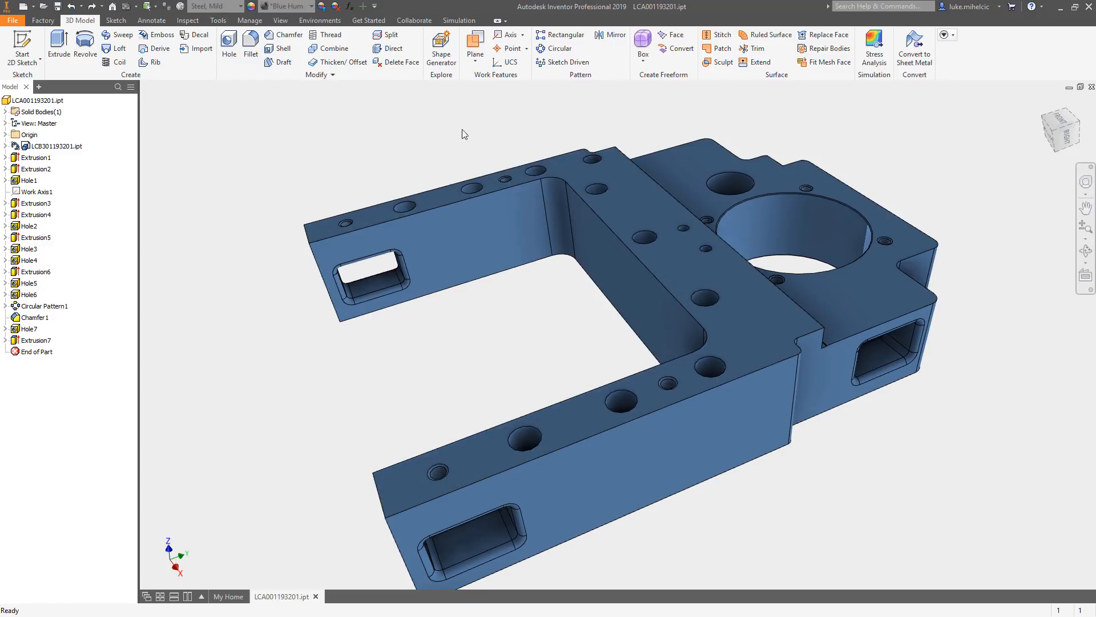
pyautogui.moveTo(519, 143)
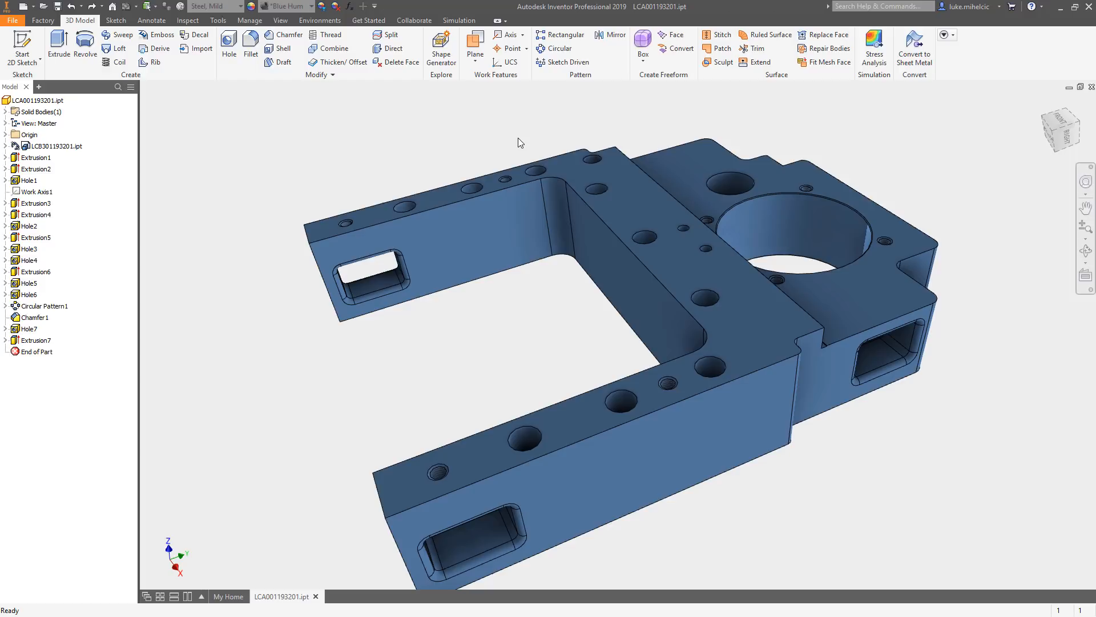
pyautogui.moveTo(450, 133)
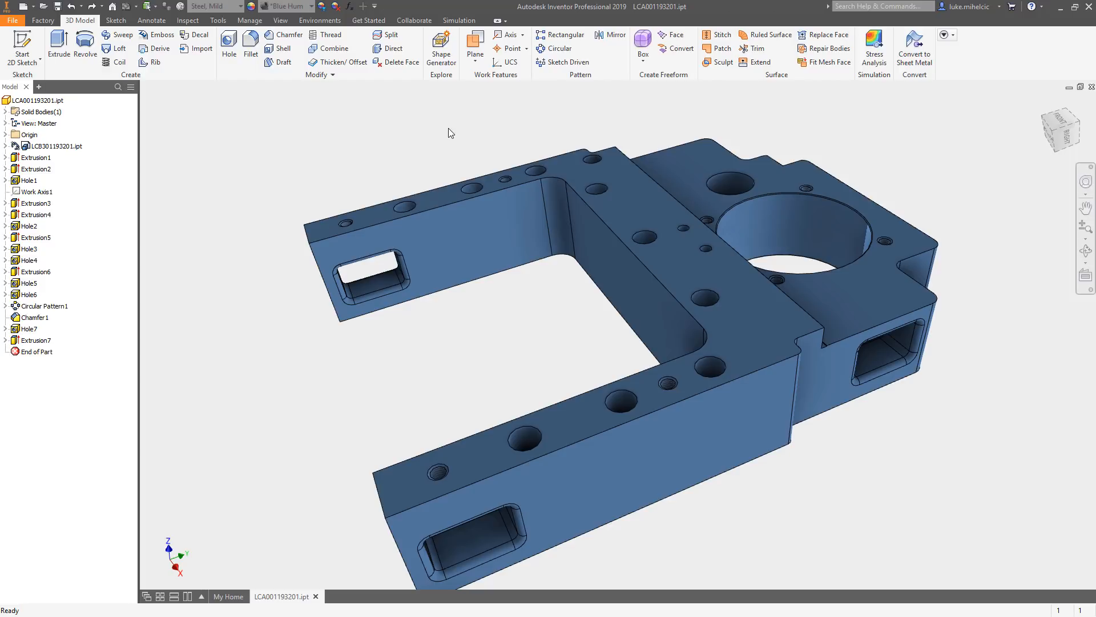
pyautogui.click(1061, 132)
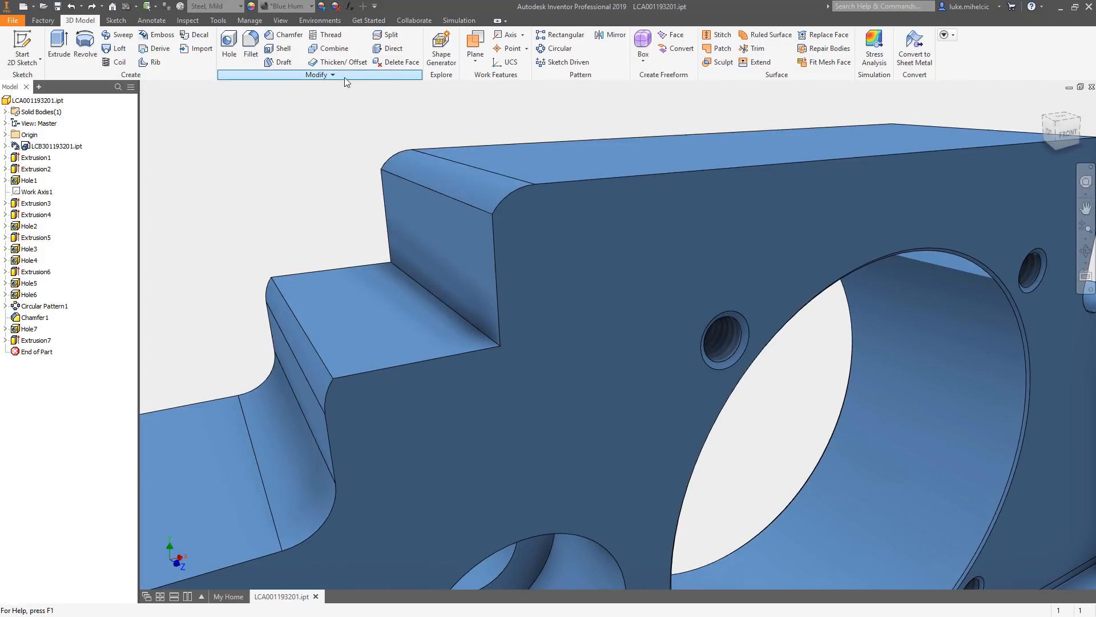
# - Delete and heal the two fillet faces on the step, leaving sharp corners
pyautogui.click(400, 62)
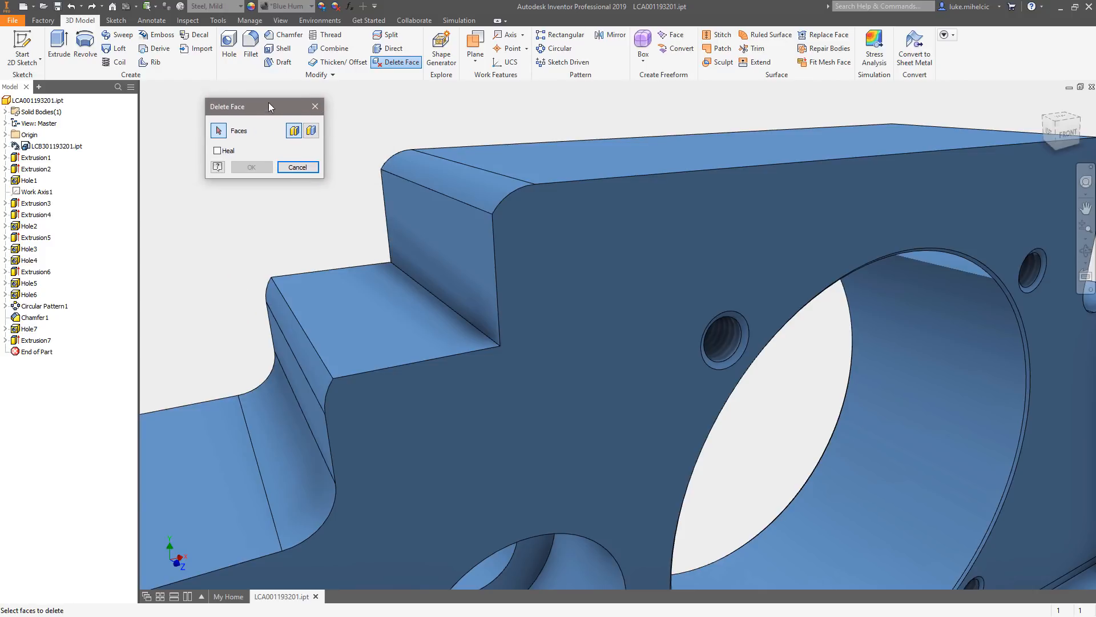
pyautogui.moveTo(251, 106); pyautogui.dragTo(226, 99)
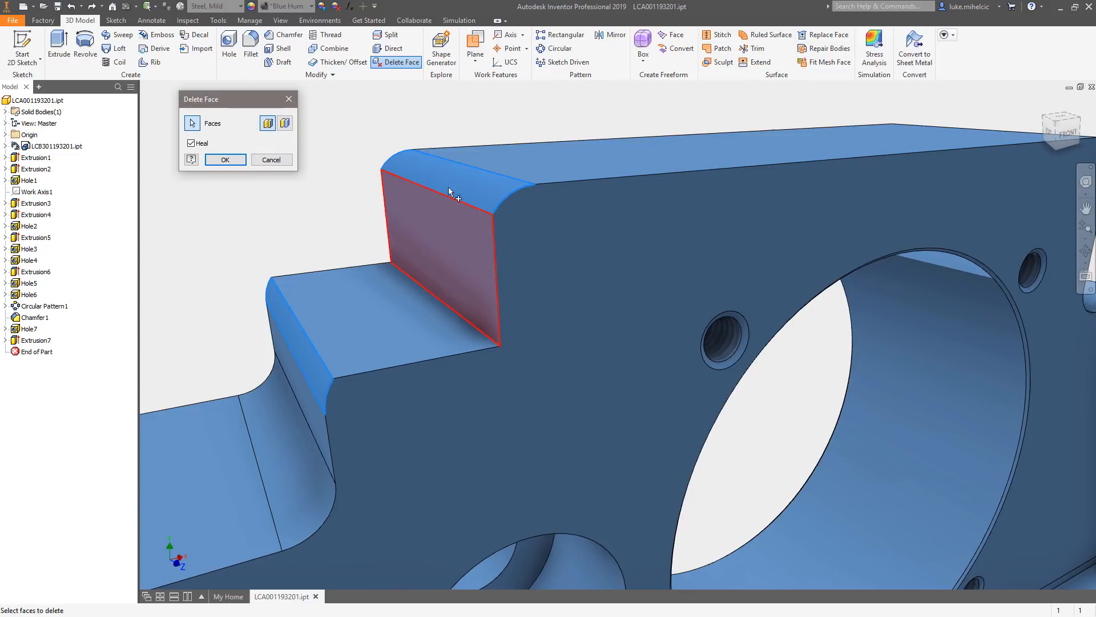
pyautogui.moveTo(454, 223)
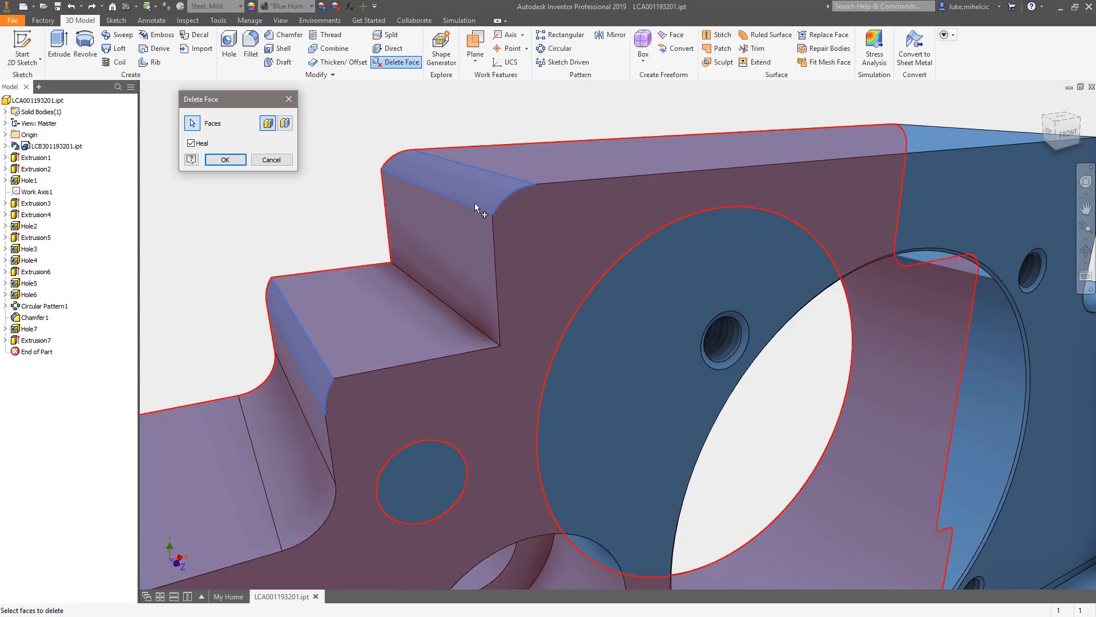
pyautogui.moveTo(473, 210)
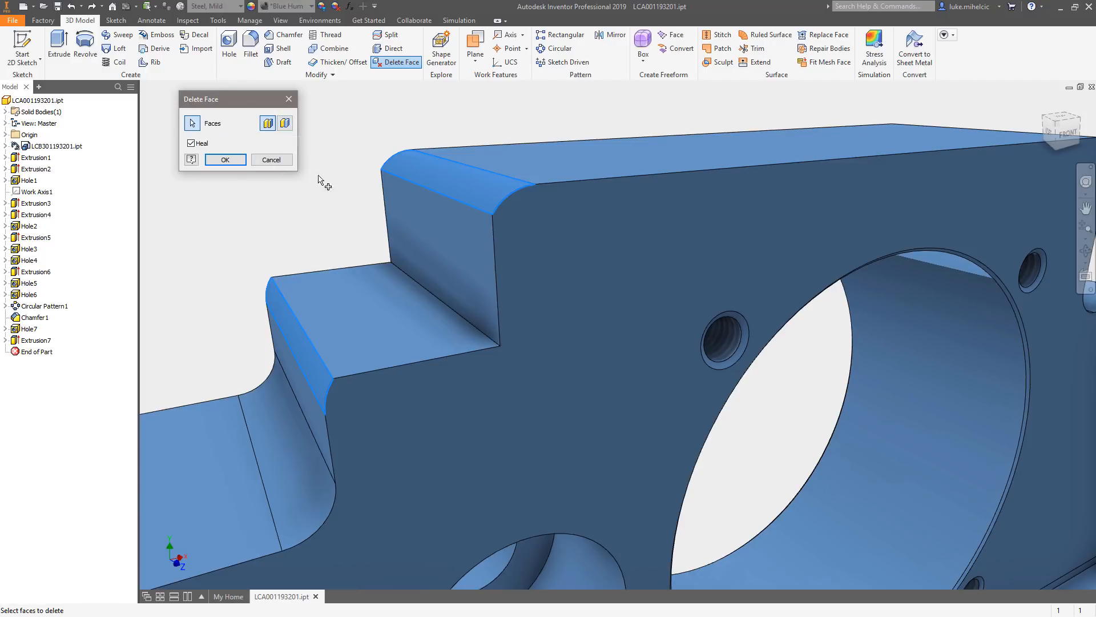
pyautogui.click(225, 160)
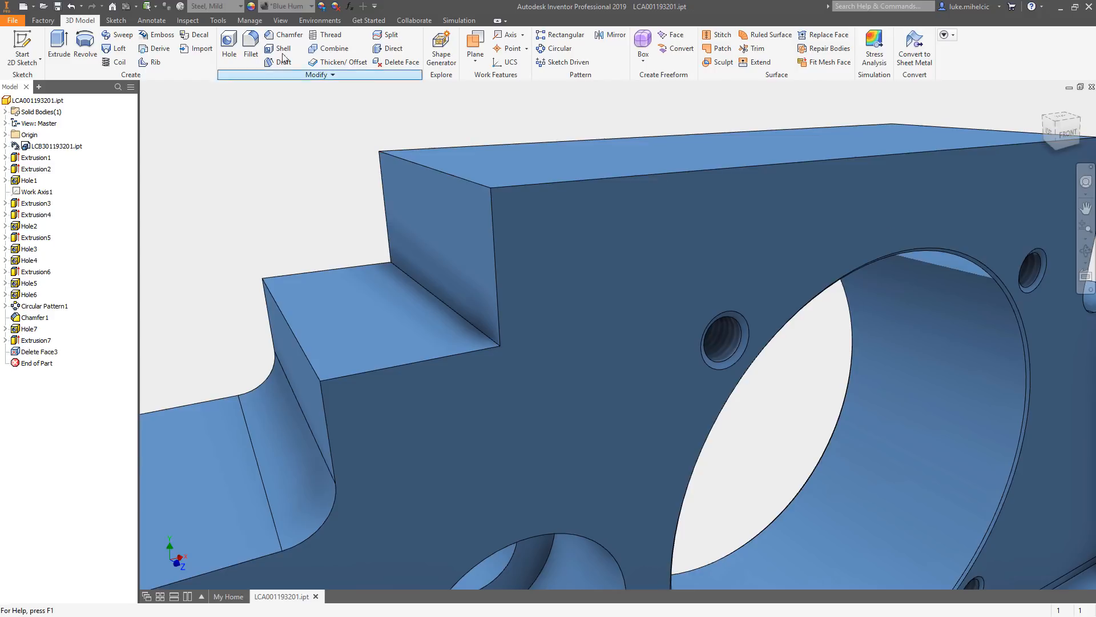
# - Fillet both sharp top edges of the step again with a larger radius
pyautogui.click(250, 40)
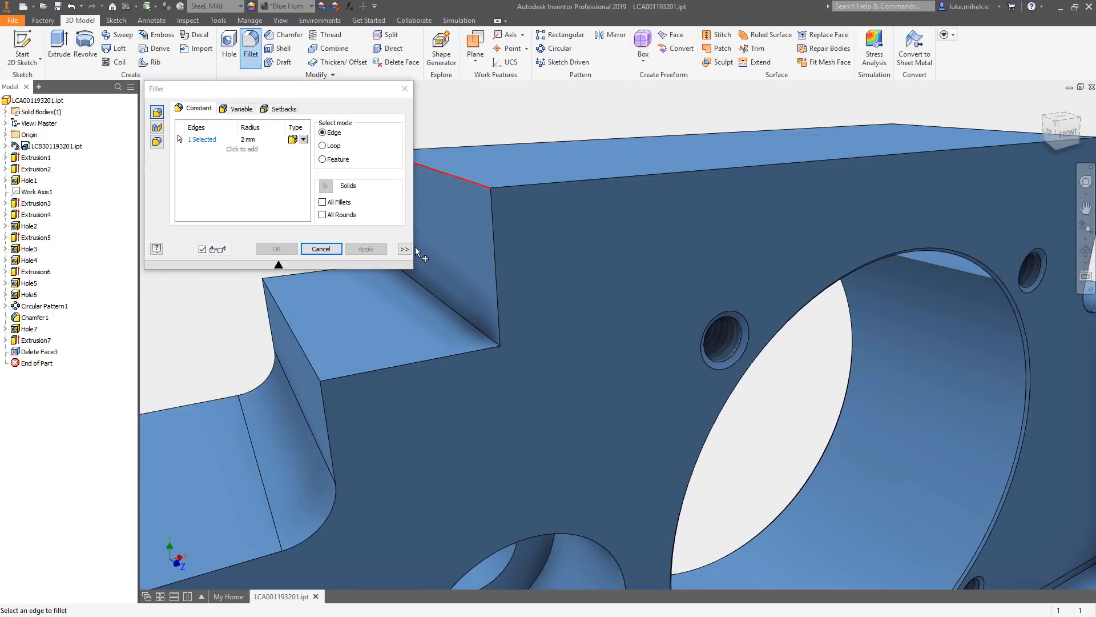
pyautogui.click(293, 315)
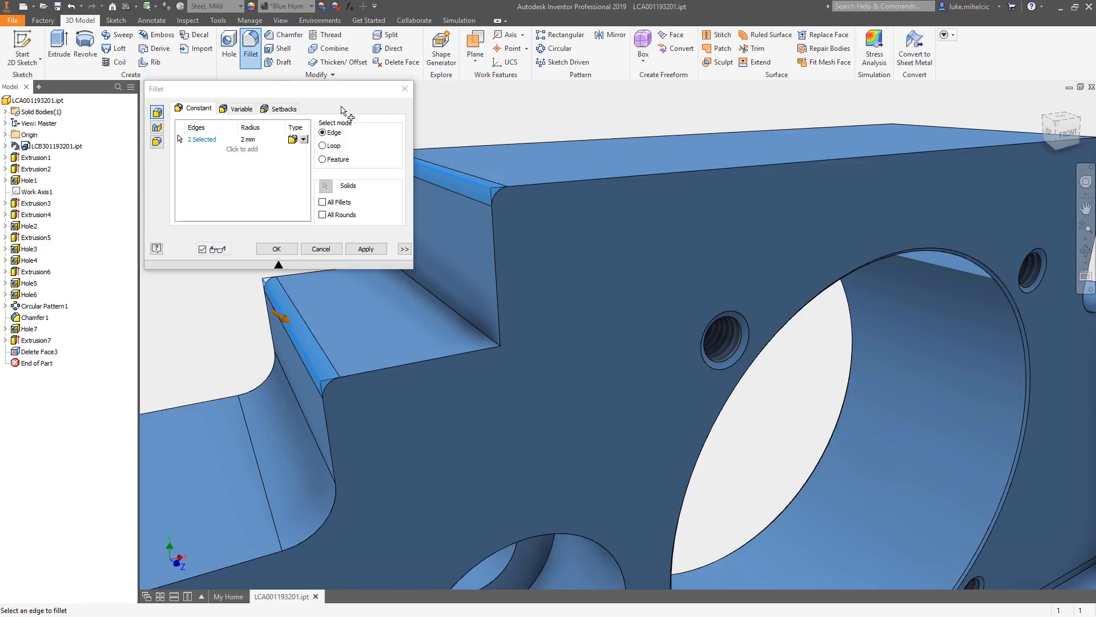
pyautogui.moveTo(280, 88); pyautogui.dragTo(702, 93)
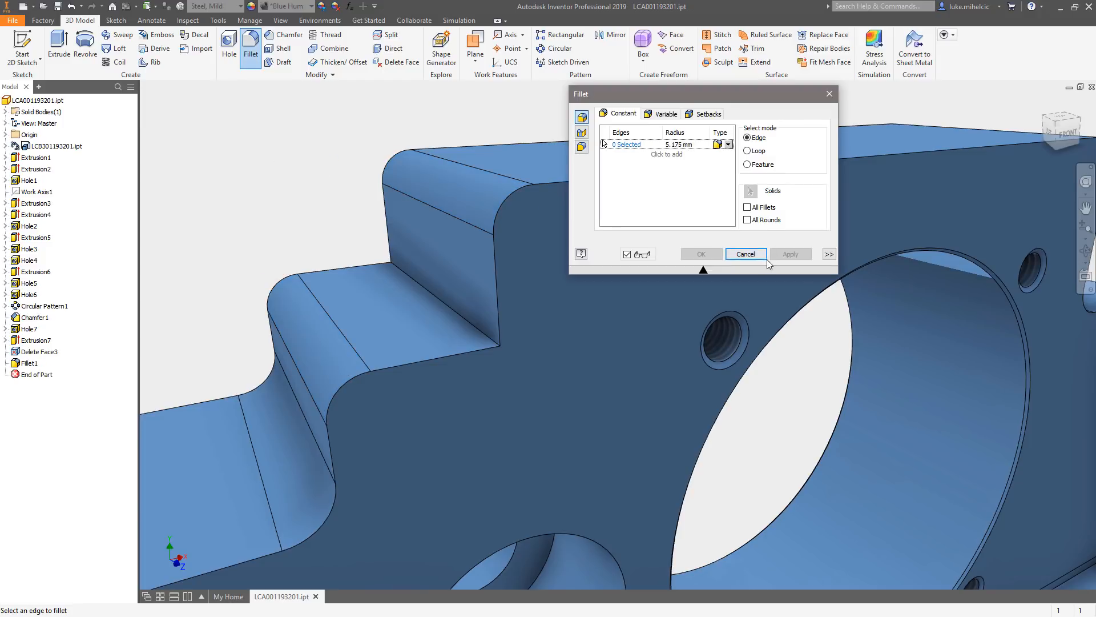
pyautogui.click(744, 254)
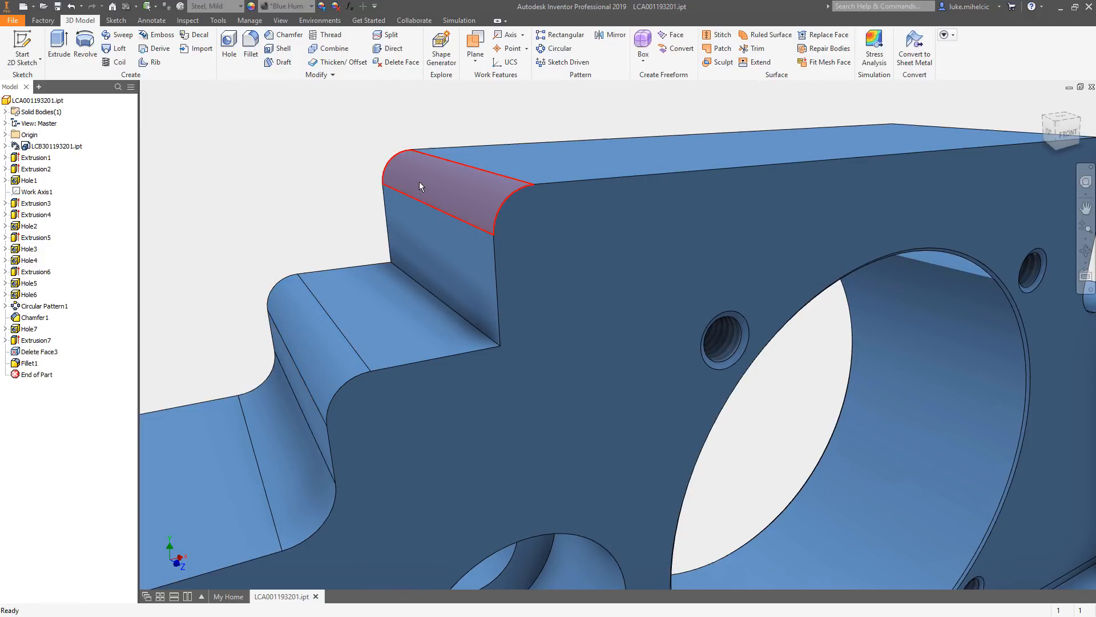
pyautogui.click(419, 185)
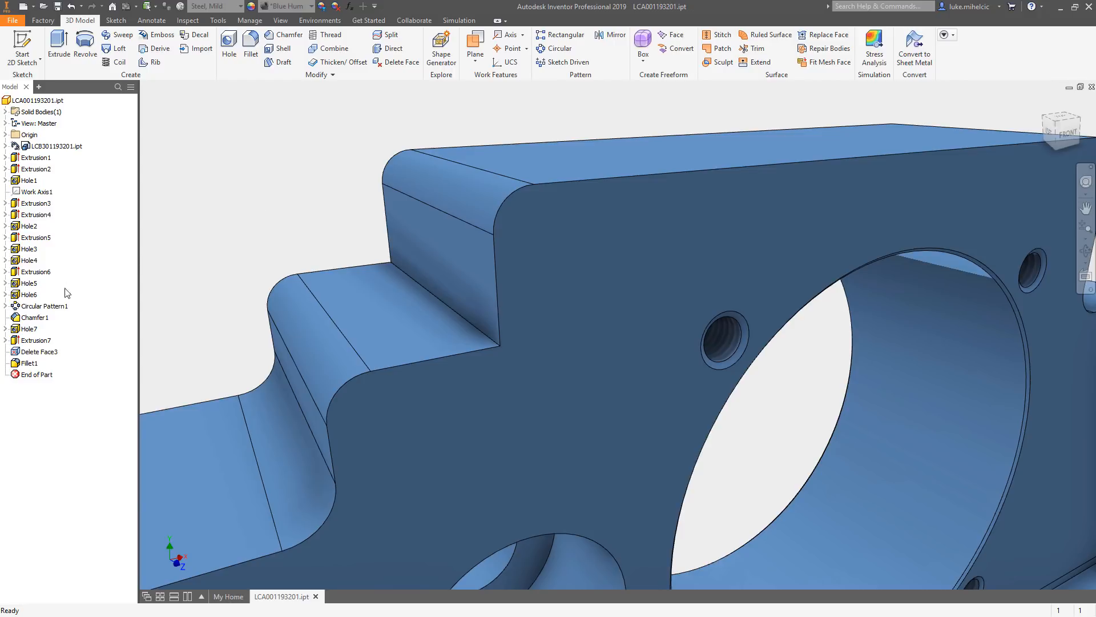
pyautogui.click(39, 351)
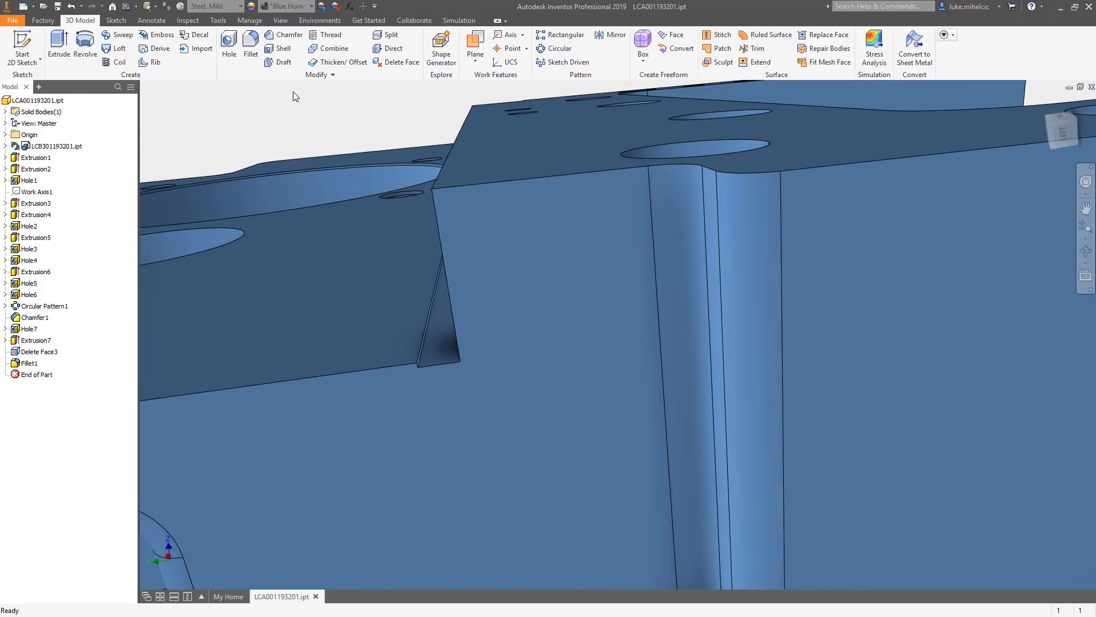
pyautogui.click(432, 340)
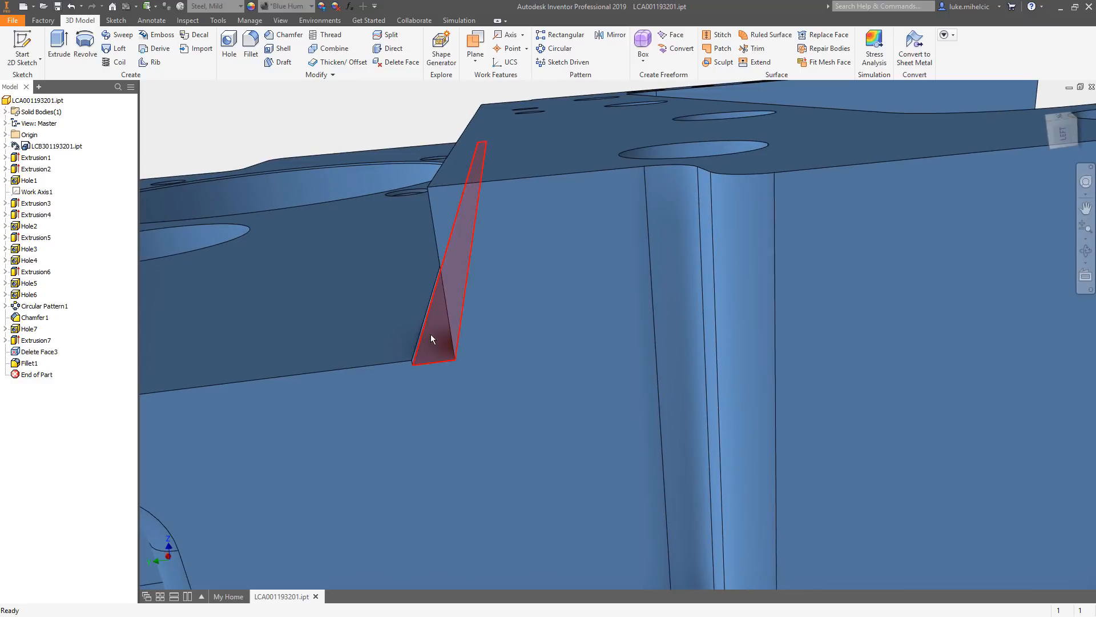
pyautogui.moveTo(418, 362)
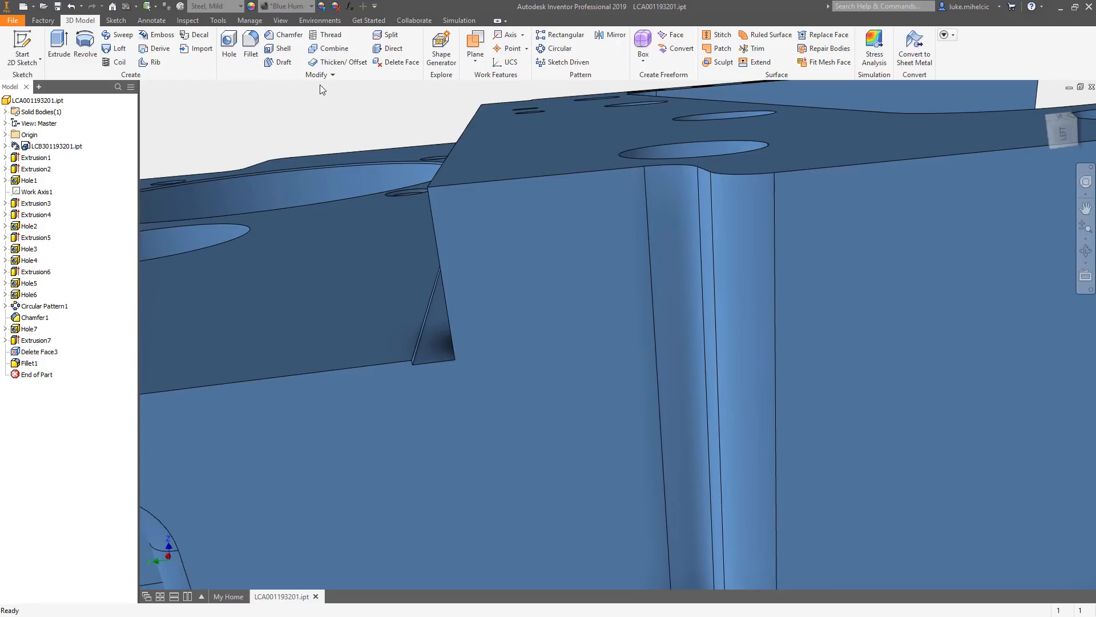
pyautogui.click(437, 353)
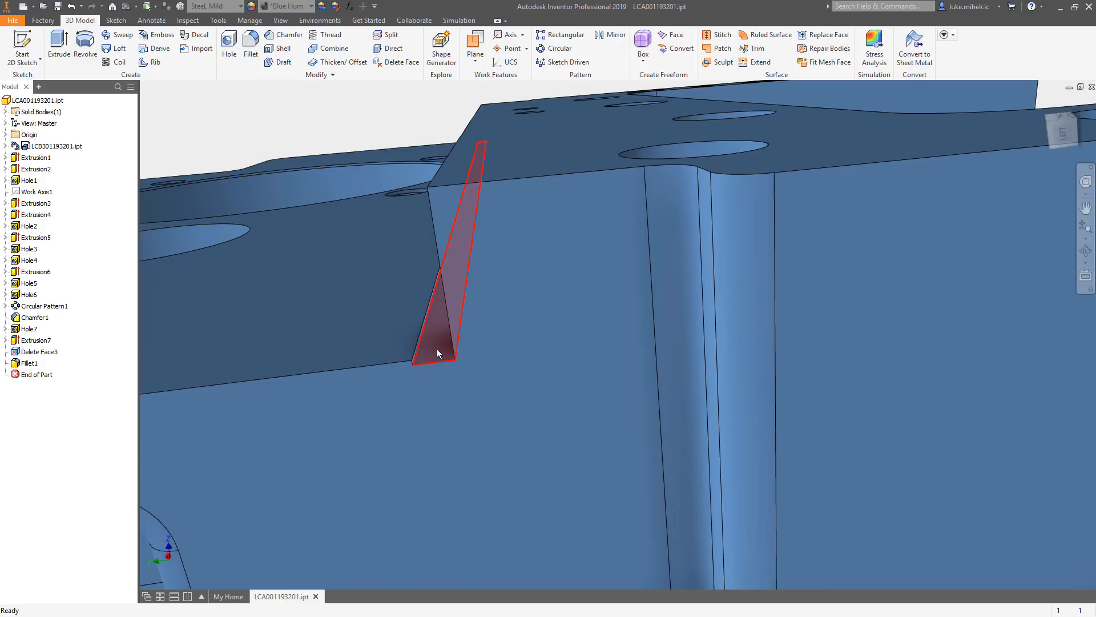
pyautogui.click(437, 352)
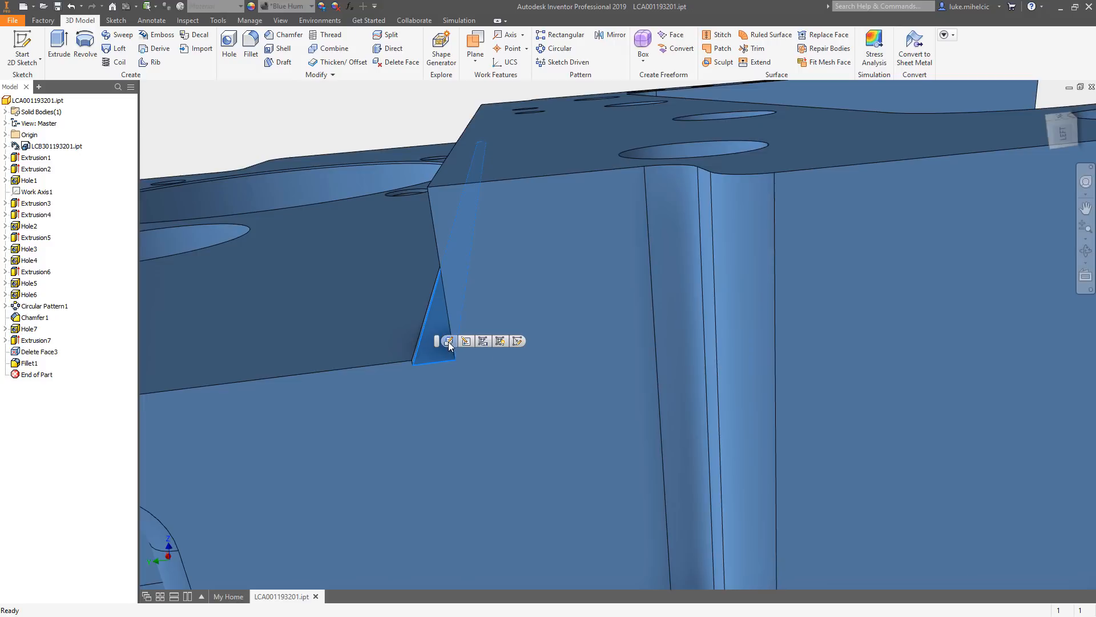
pyautogui.moveTo(450, 341)
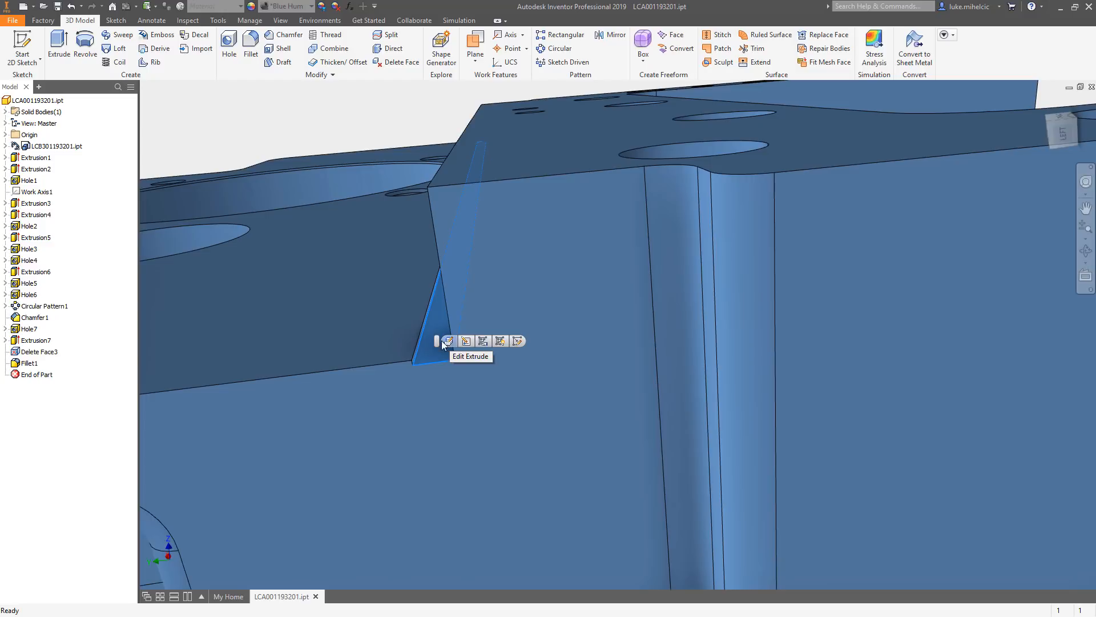
pyautogui.click(449, 342)
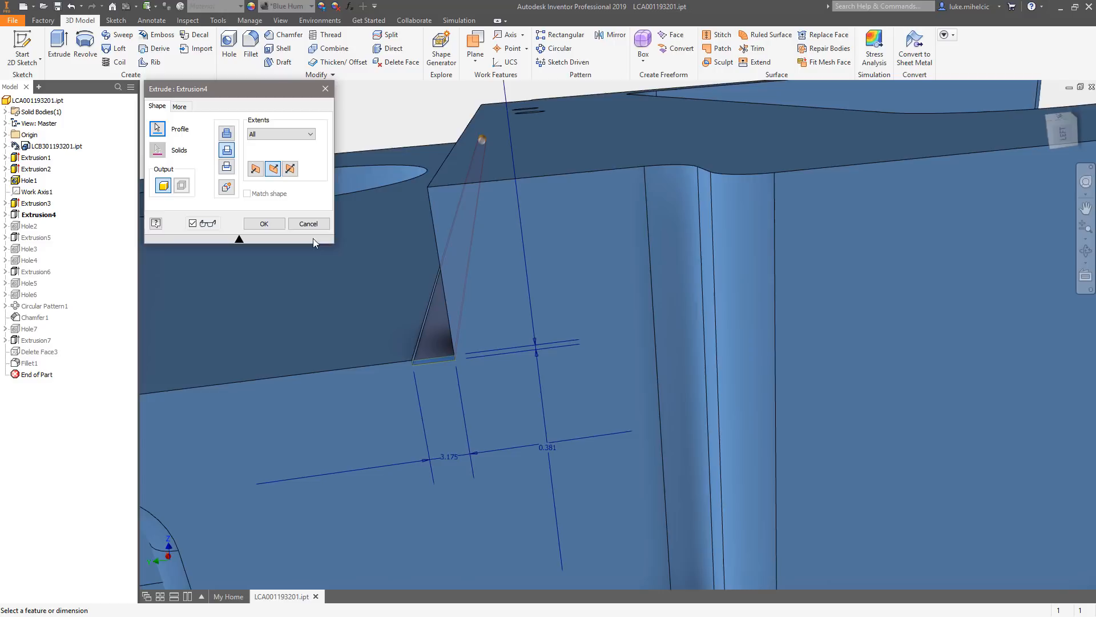
pyautogui.moveTo(307, 194)
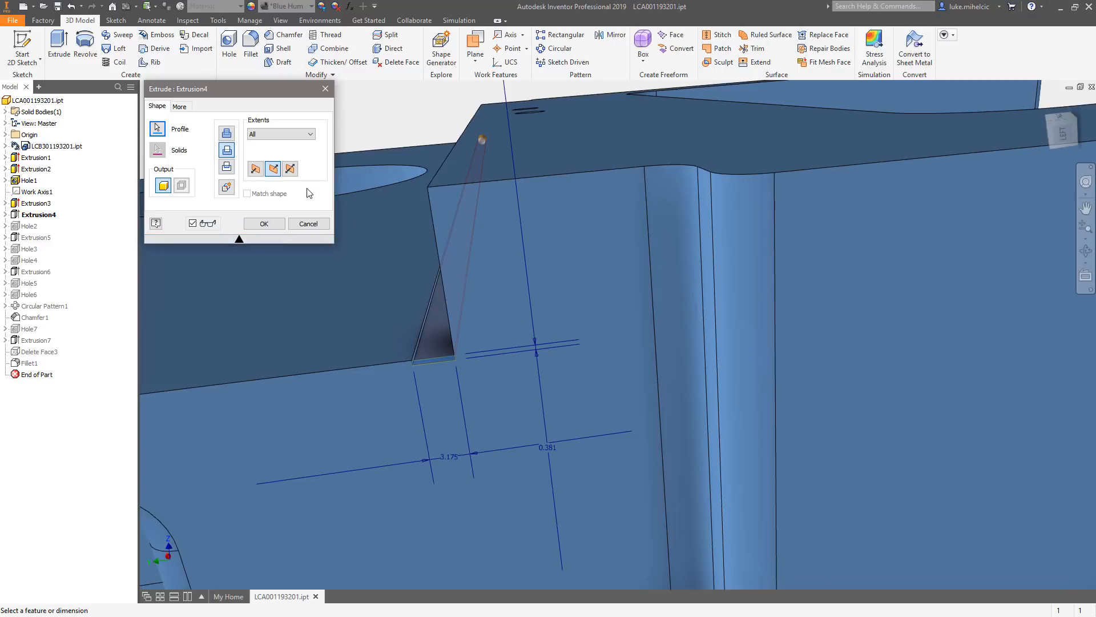
pyautogui.click(264, 224)
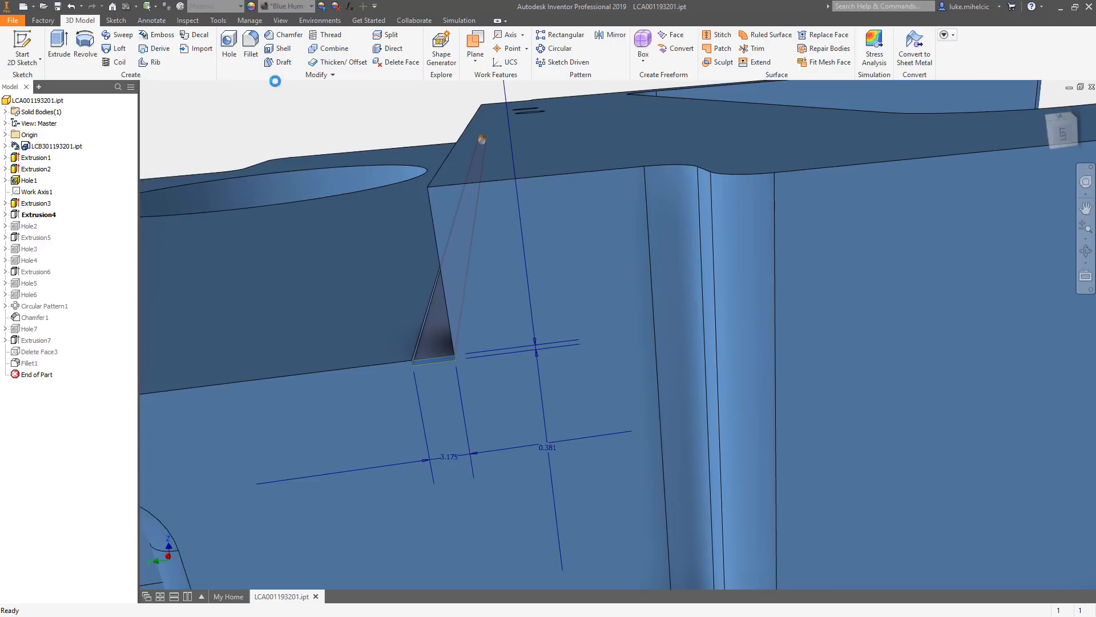
pyautogui.rightClick(39, 215)
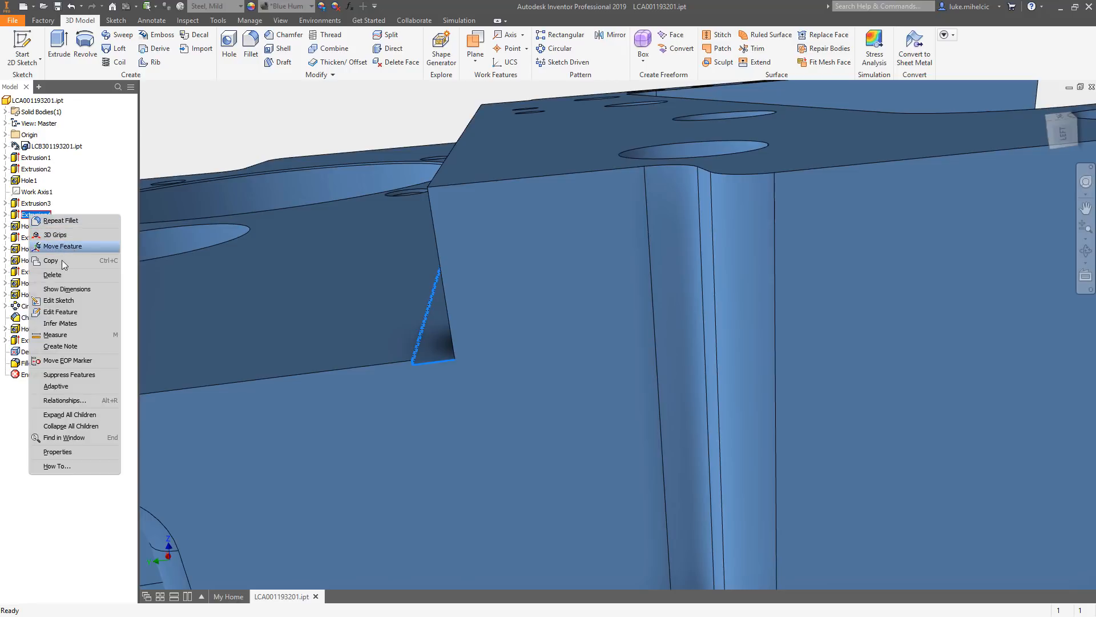
pyautogui.click(52, 274)
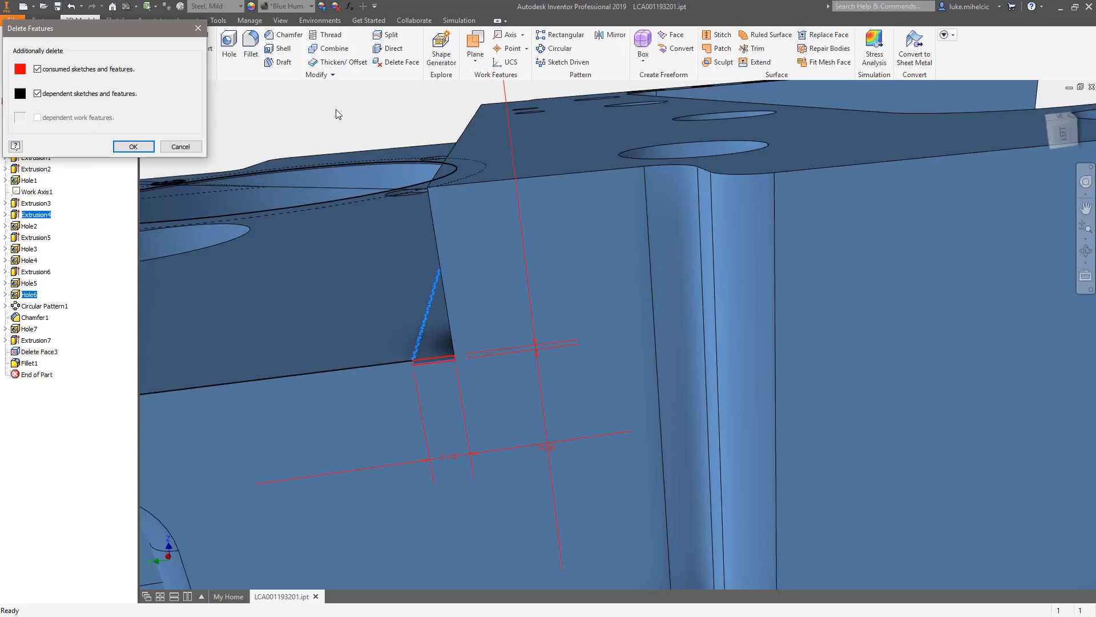
pyautogui.click(132, 146)
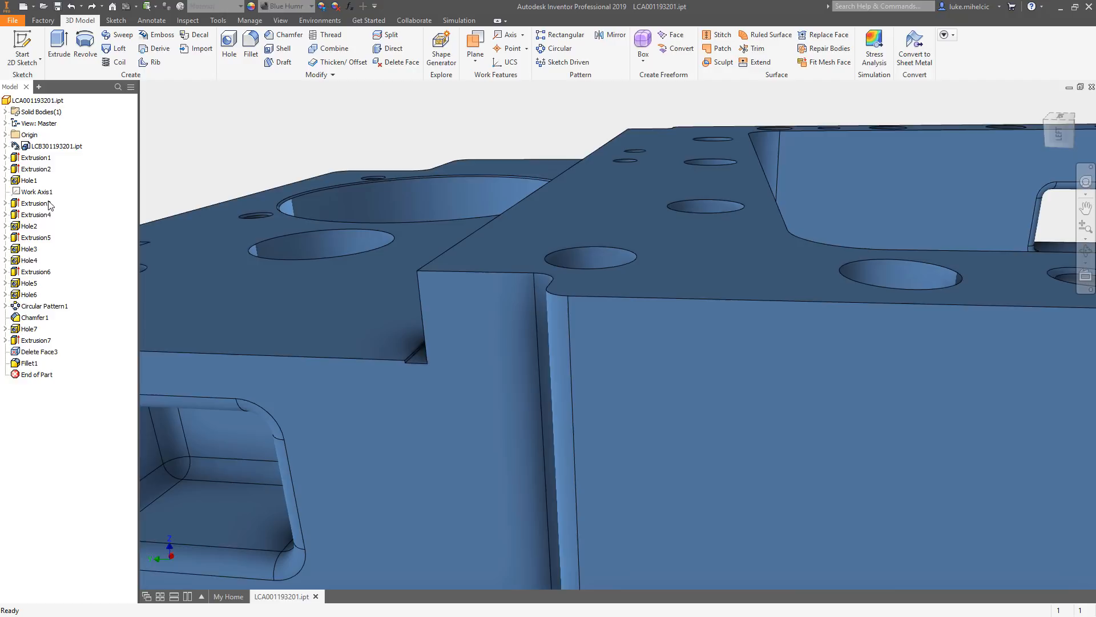
# - Delete Face4: remove the thin sliver's faces with Heal so the step is clean
pyautogui.click(35, 203)
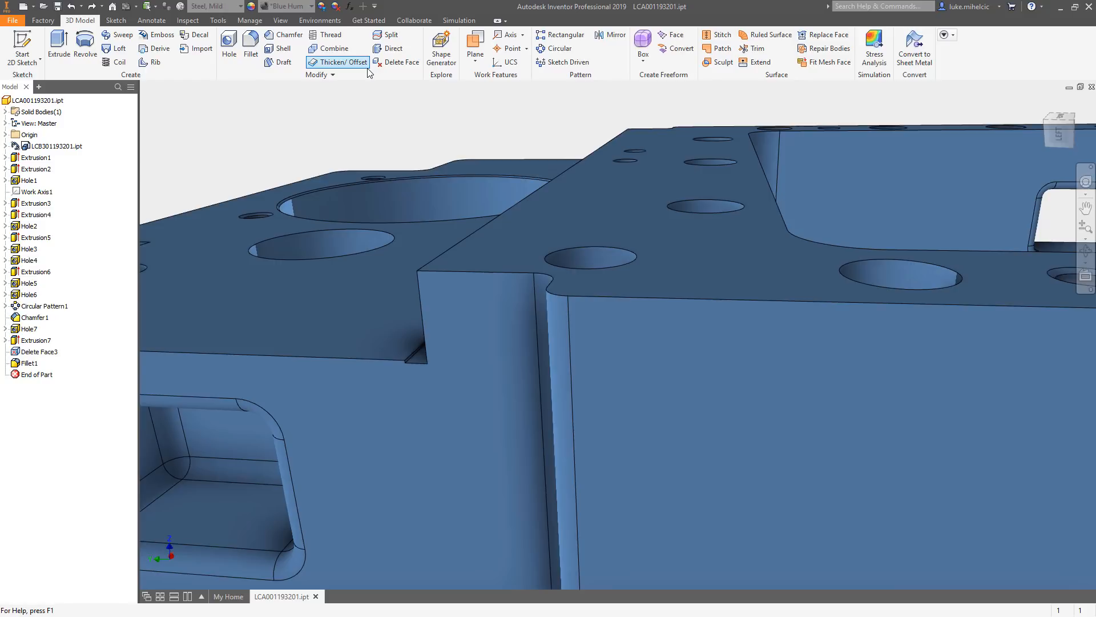
pyautogui.click(401, 61)
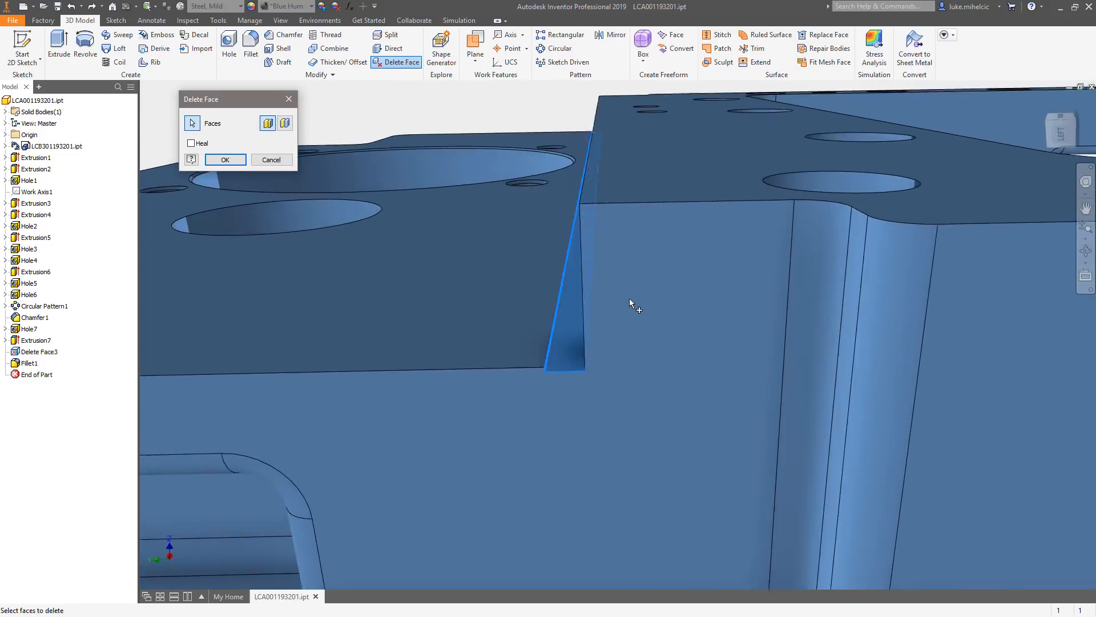
pyautogui.click(657, 278)
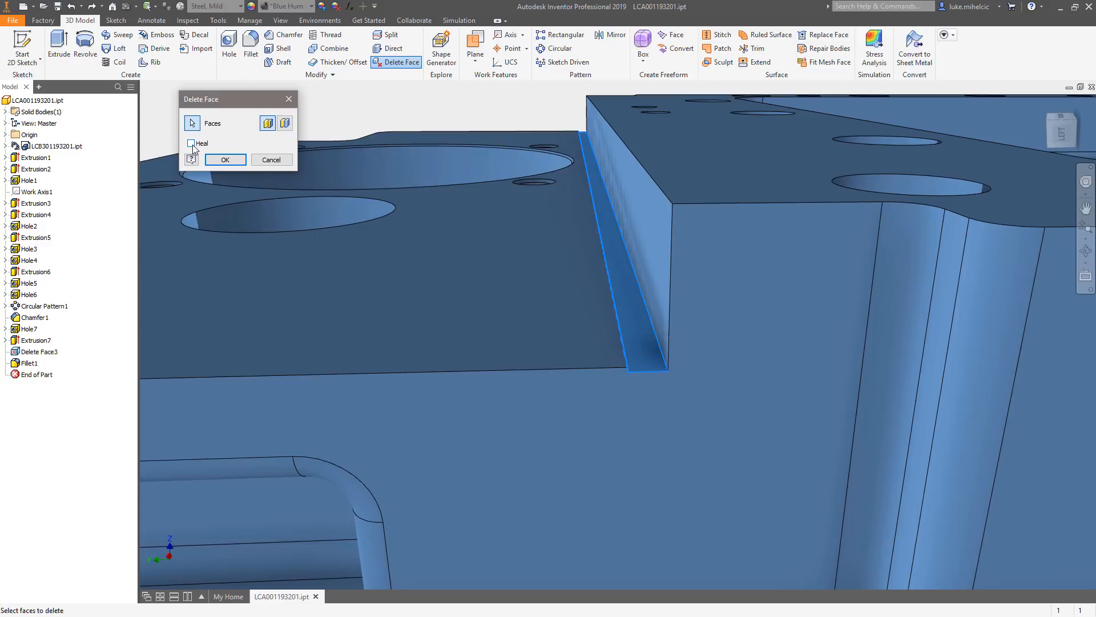
pyautogui.click(225, 160)
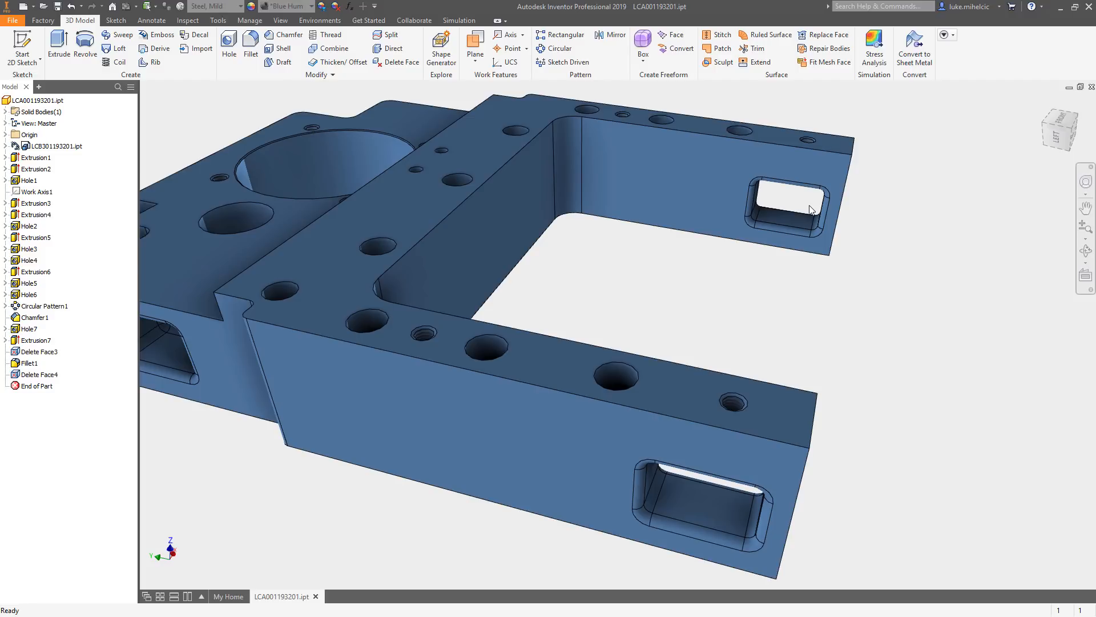
# - Delete Face5: heal away the fillet faces inside both rectangular pockets
pyautogui.moveTo(490, 280); pyautogui.dragTo(476, 252)
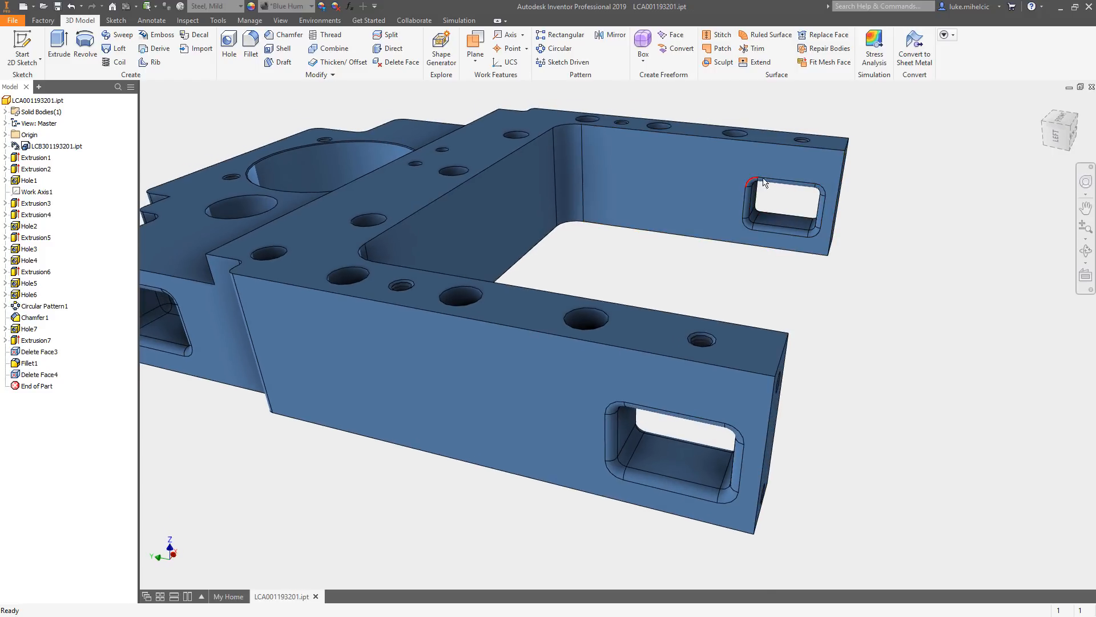
pyautogui.moveTo(1045, 151)
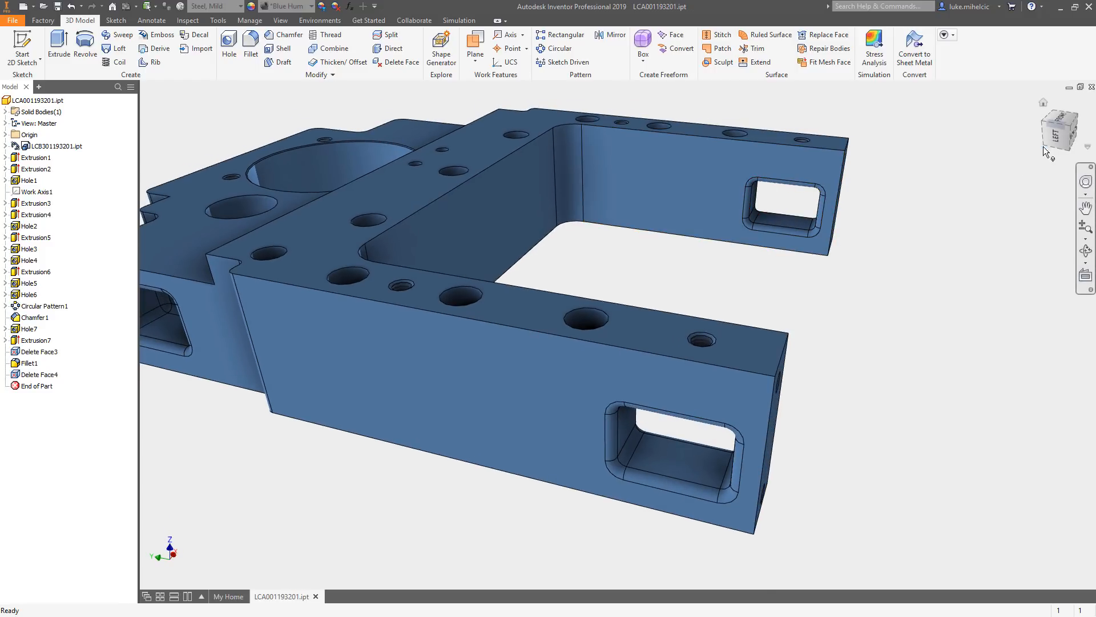
pyautogui.click(1060, 131)
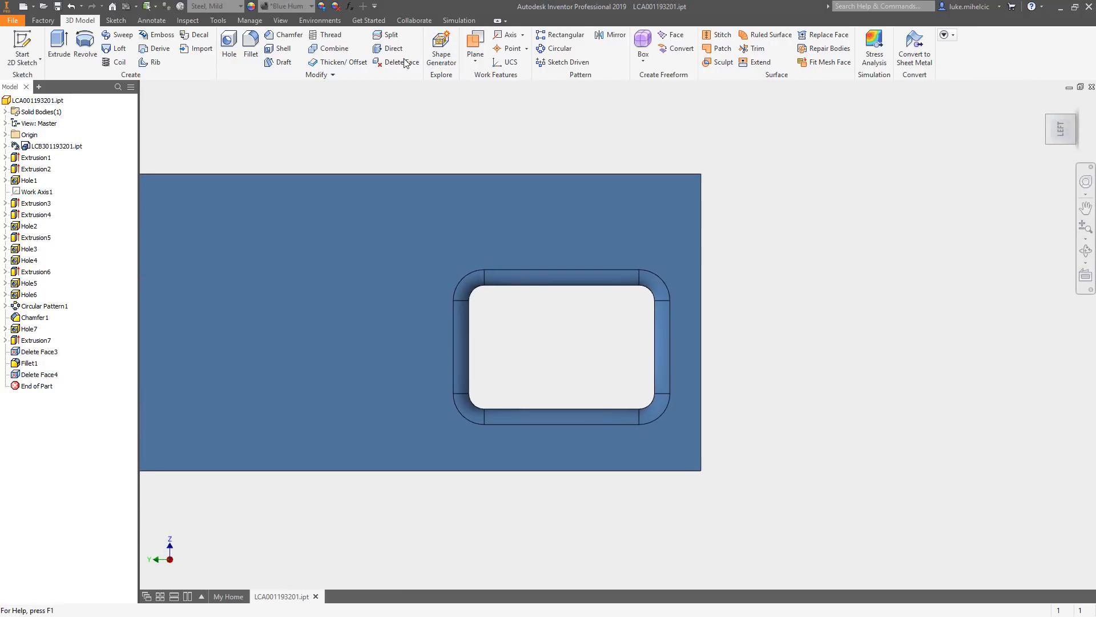
pyautogui.click(401, 62)
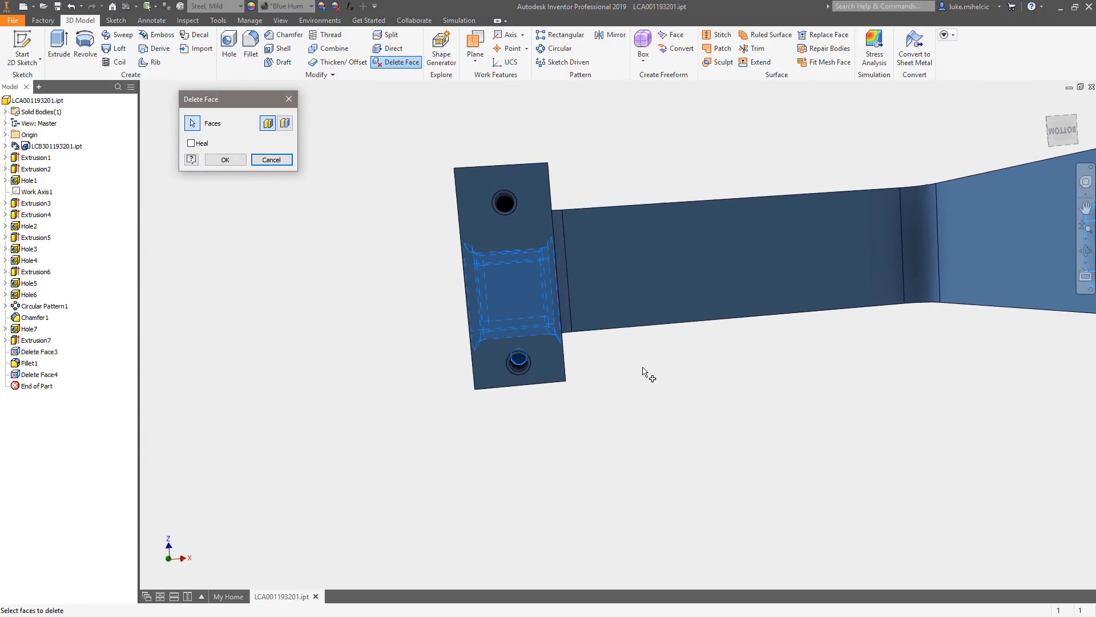
pyautogui.click(517, 362)
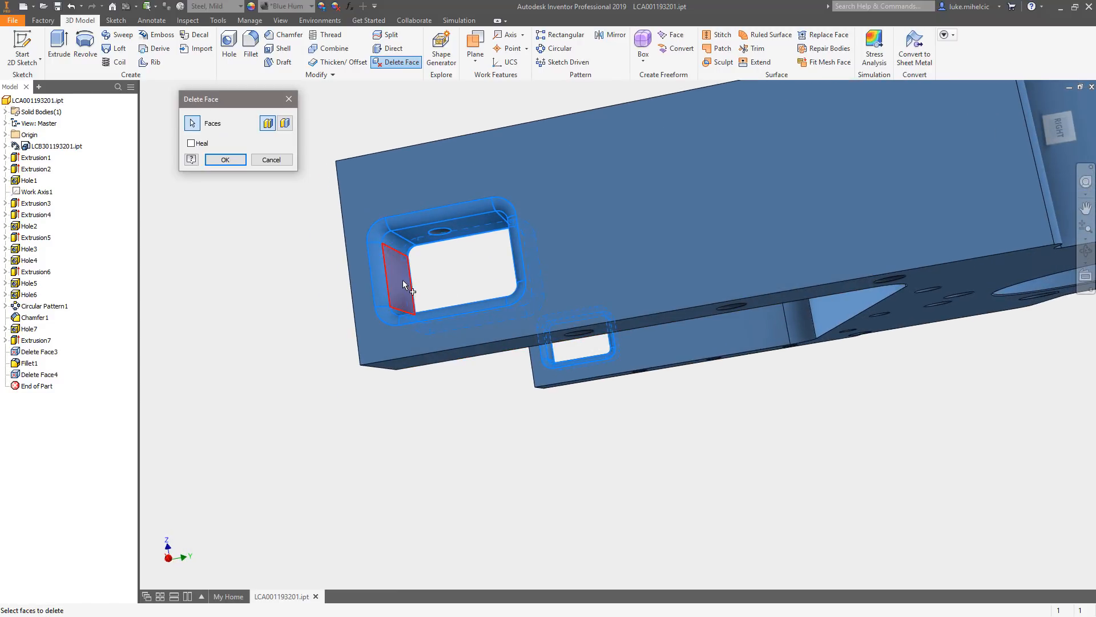
pyautogui.click(191, 144)
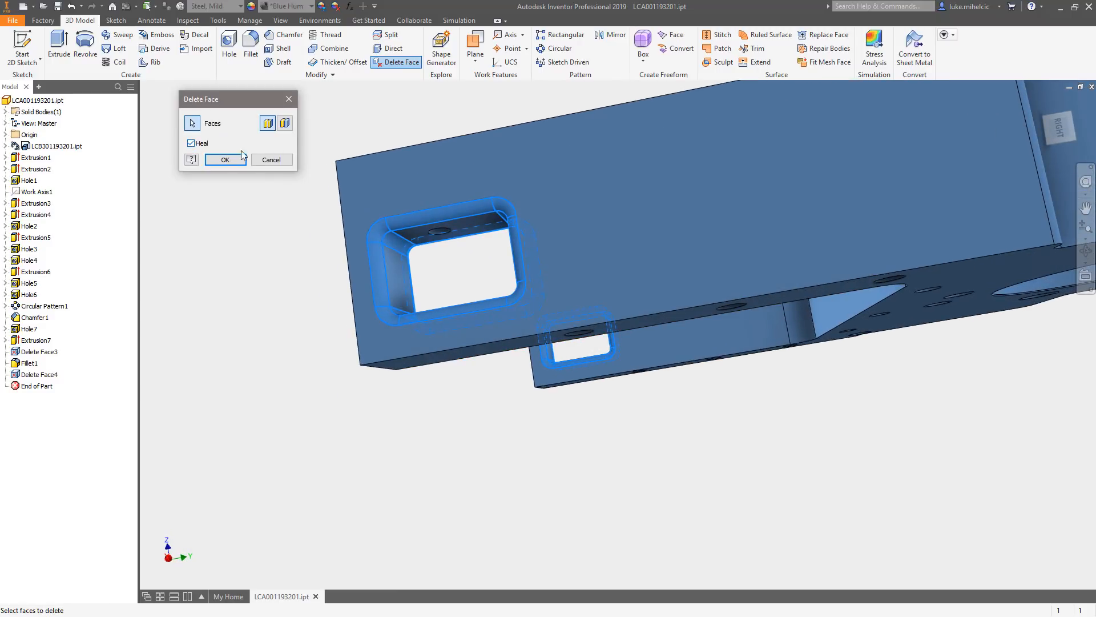
pyautogui.click(225, 160)
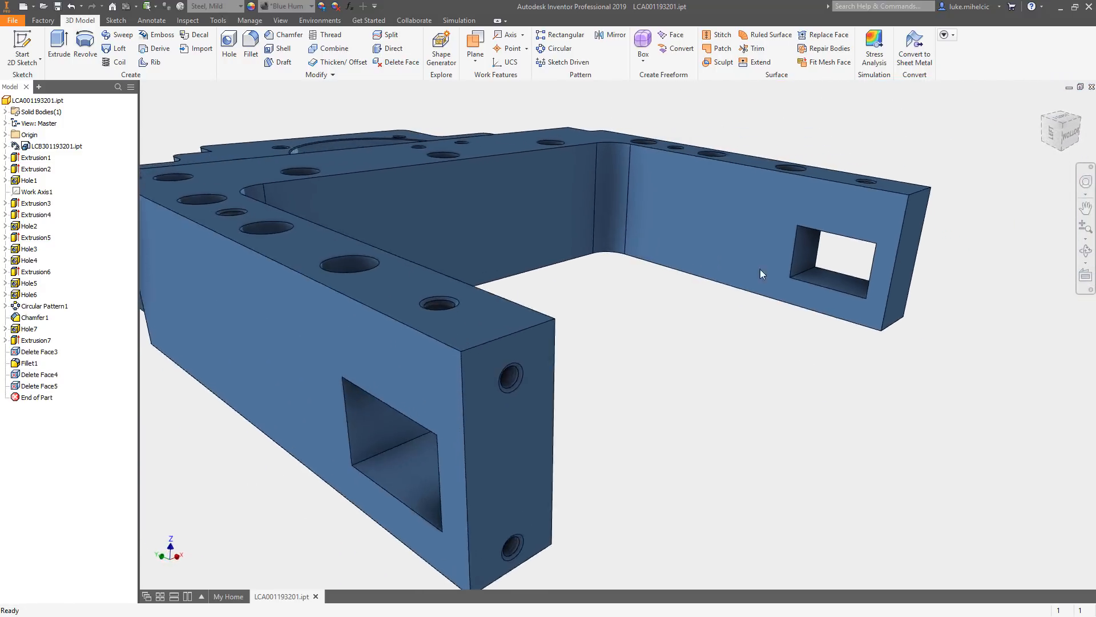
pyautogui.moveTo(761, 273); pyautogui.dragTo(716, 355)
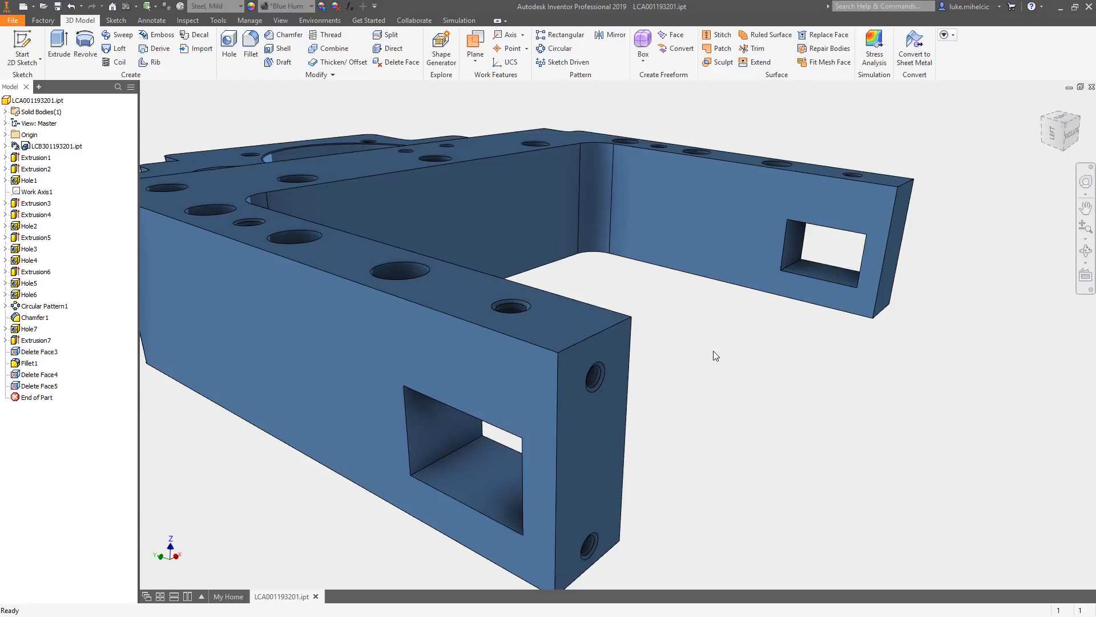
pyautogui.moveTo(719, 337)
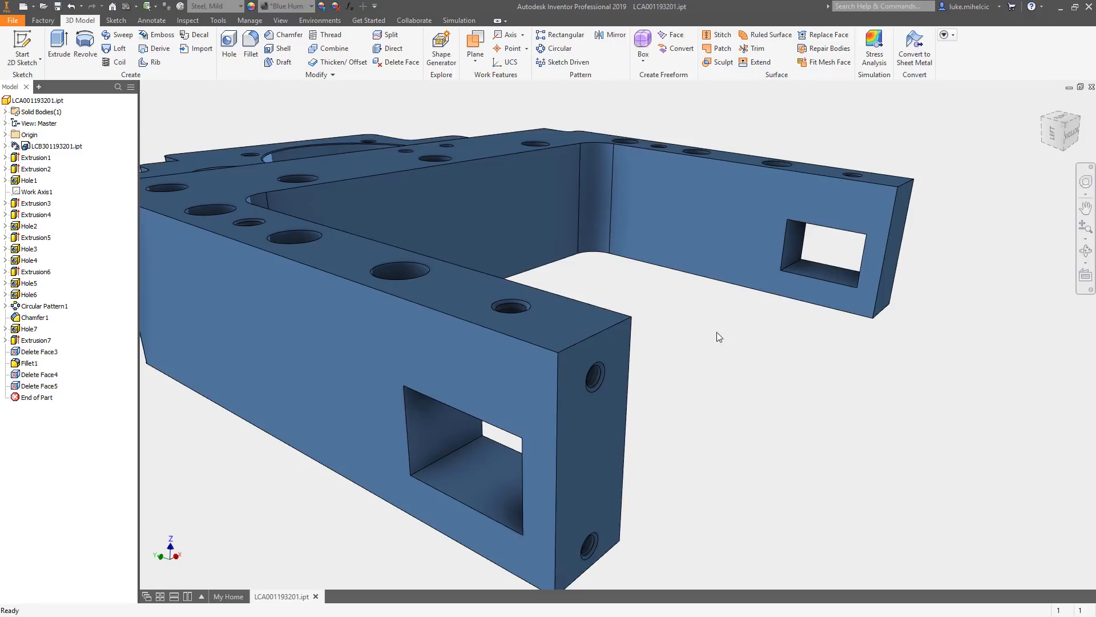
pyautogui.moveTo(706, 328)
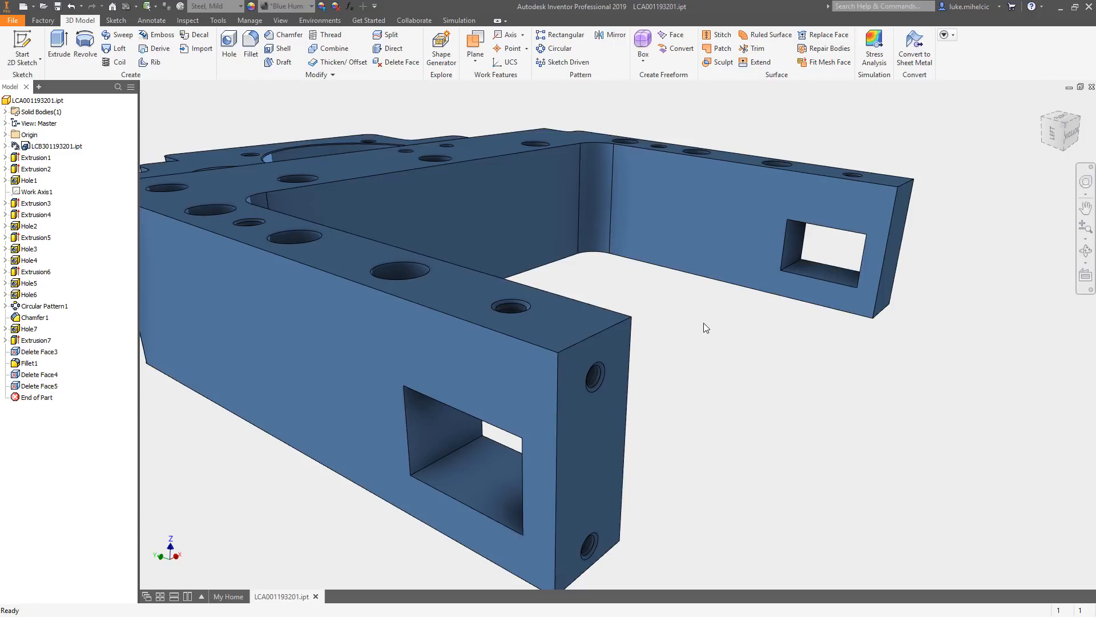
pyautogui.click(37, 398)
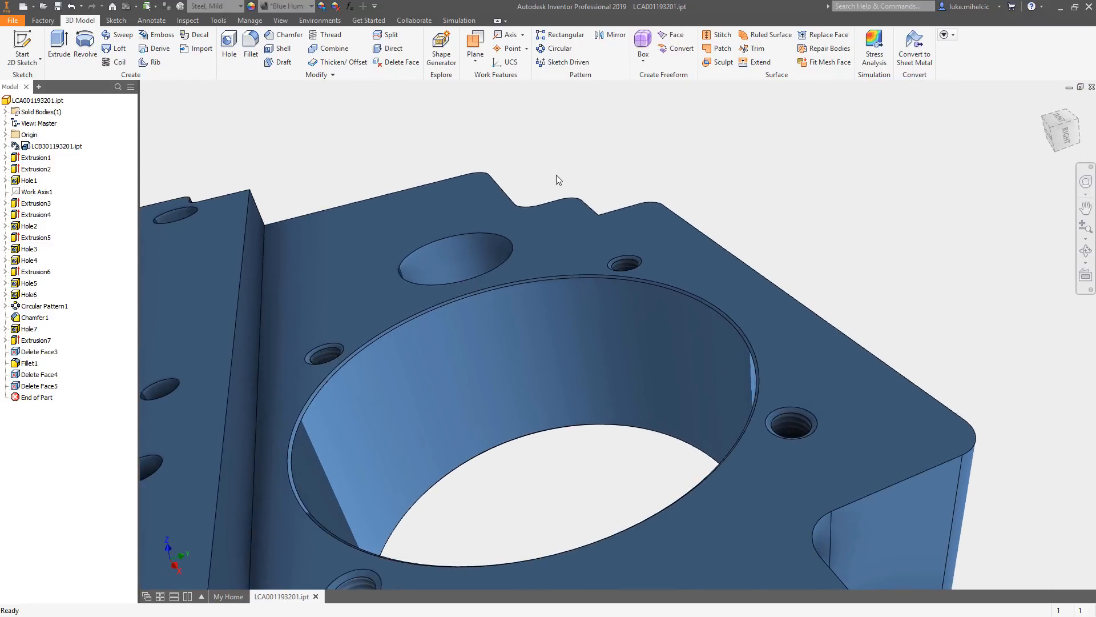
pyautogui.moveTo(637, 164)
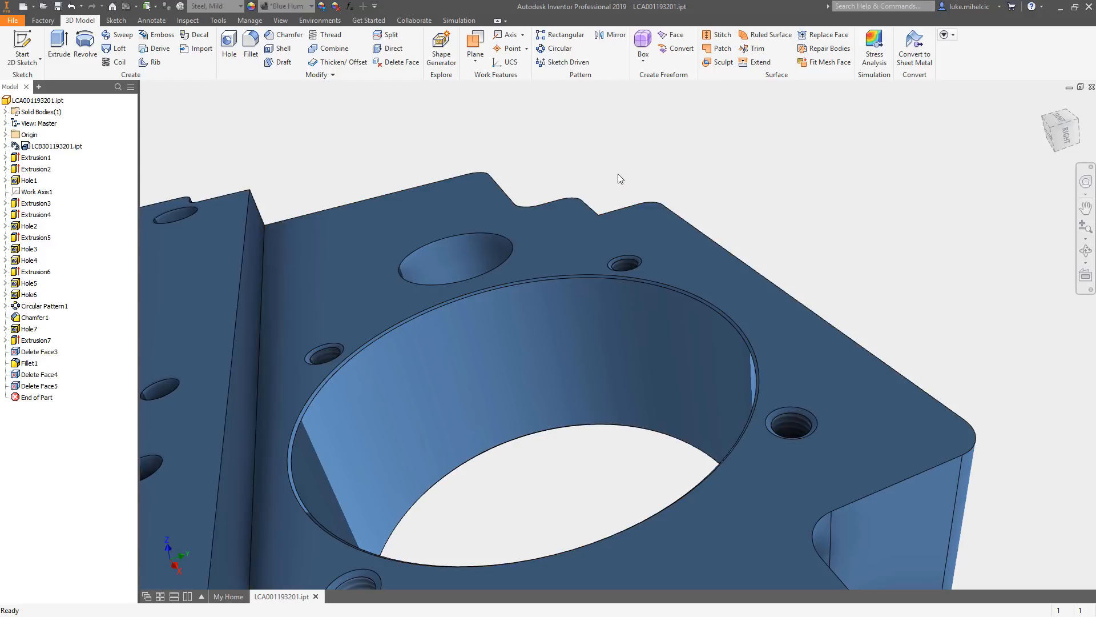
pyautogui.moveTo(593, 173)
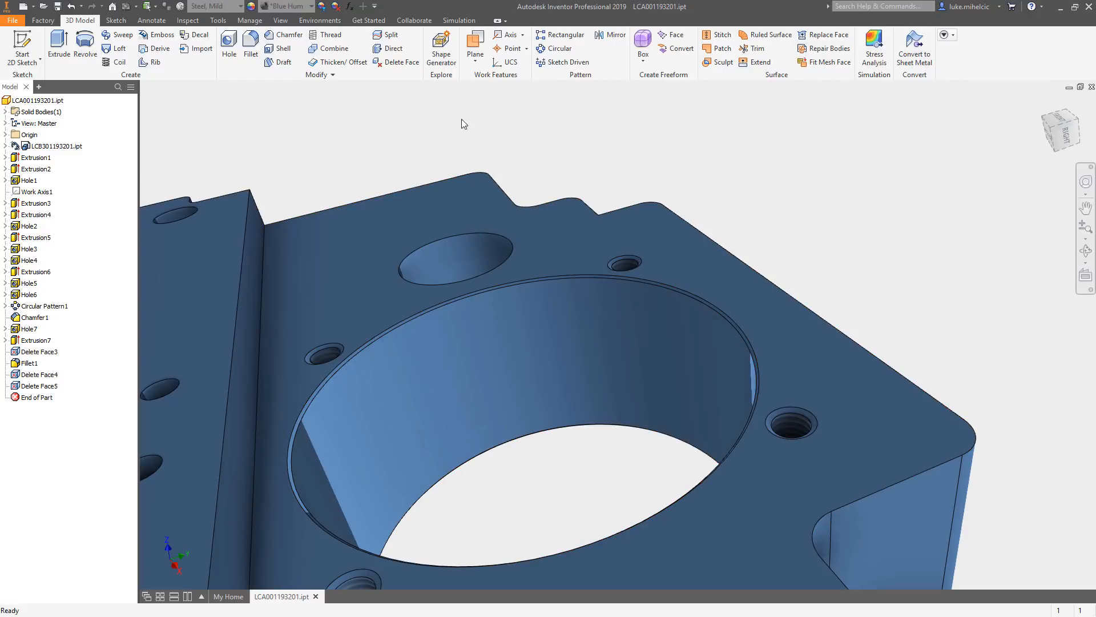
# - Delete Face6: heal away the narrow chamfer face around the large bore's rim
pyautogui.click(396, 62)
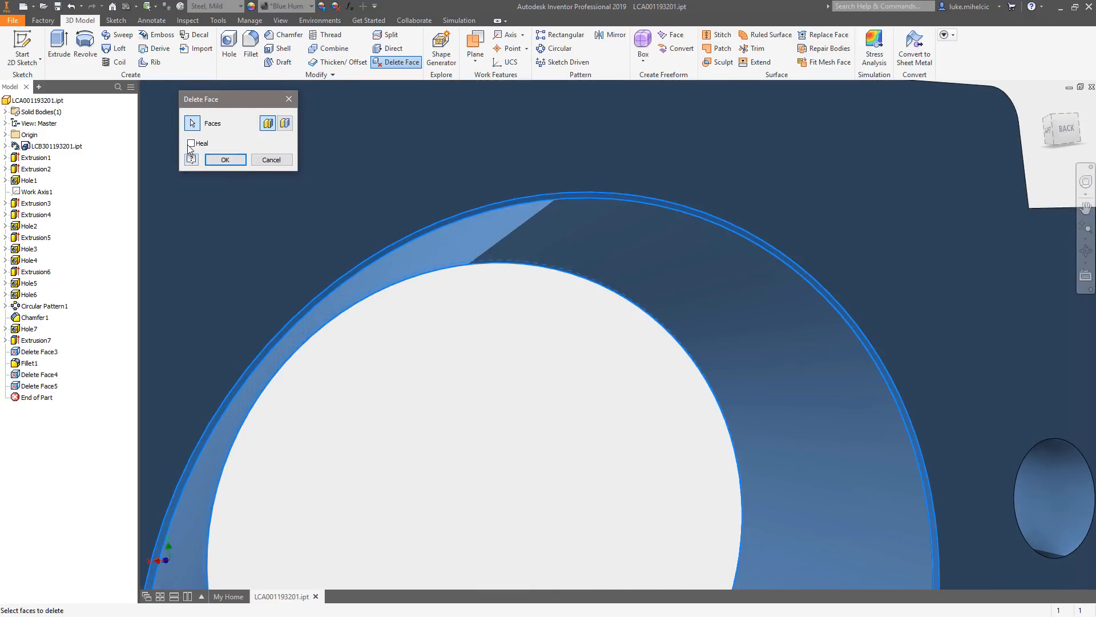
pyautogui.click(225, 160)
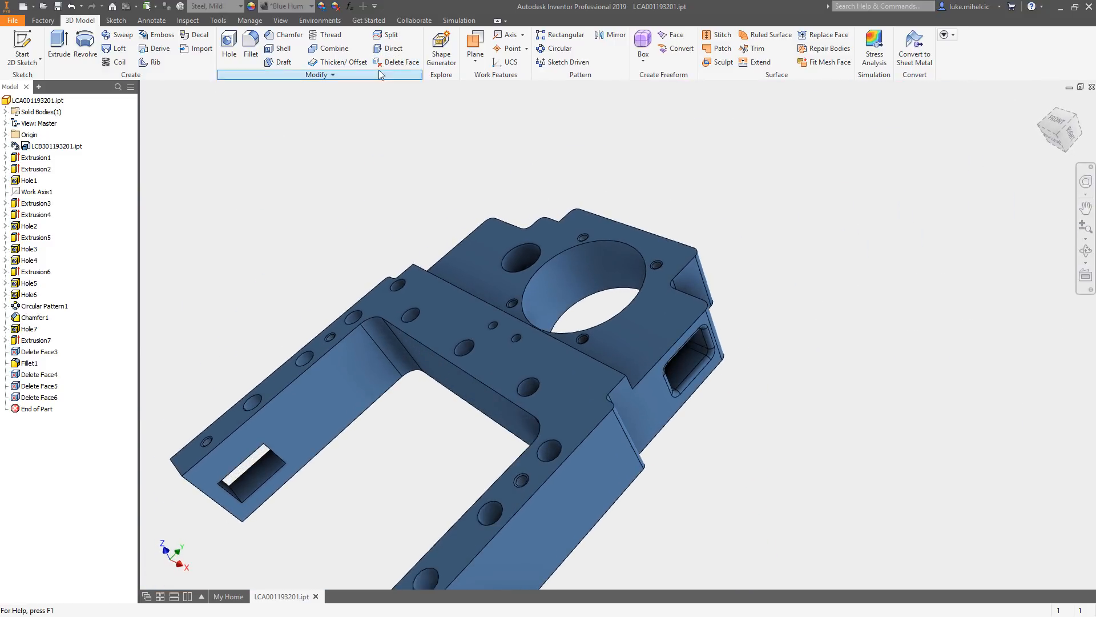
# - Switch to the Environments ribbon to reach Stress Analysis for the simplified bracket
pyautogui.click(319, 19)
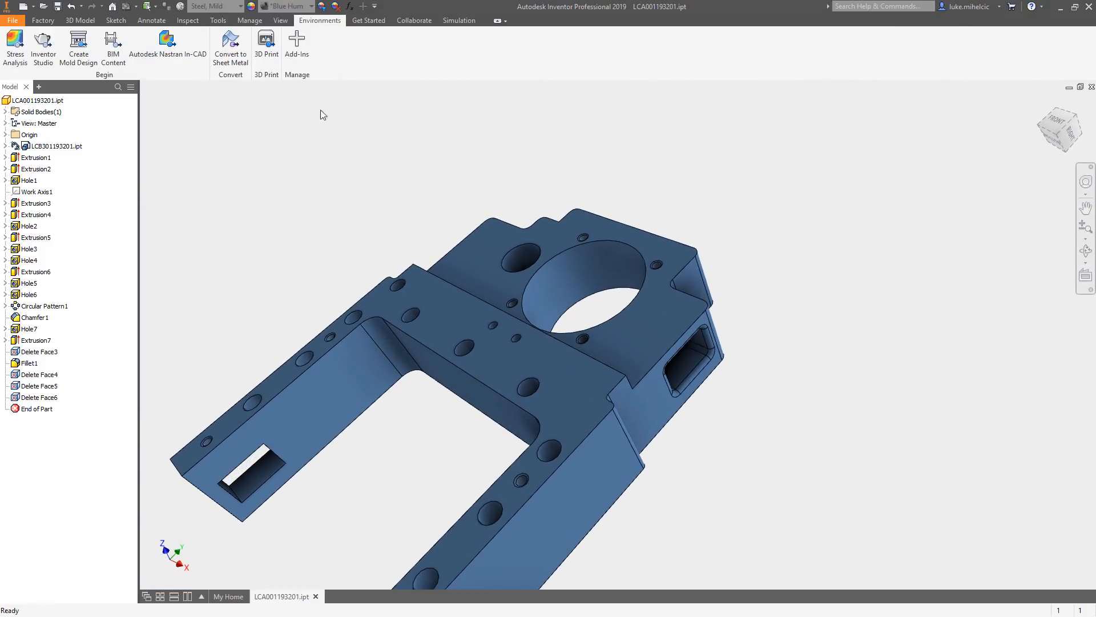
pyautogui.moveTo(264, 154)
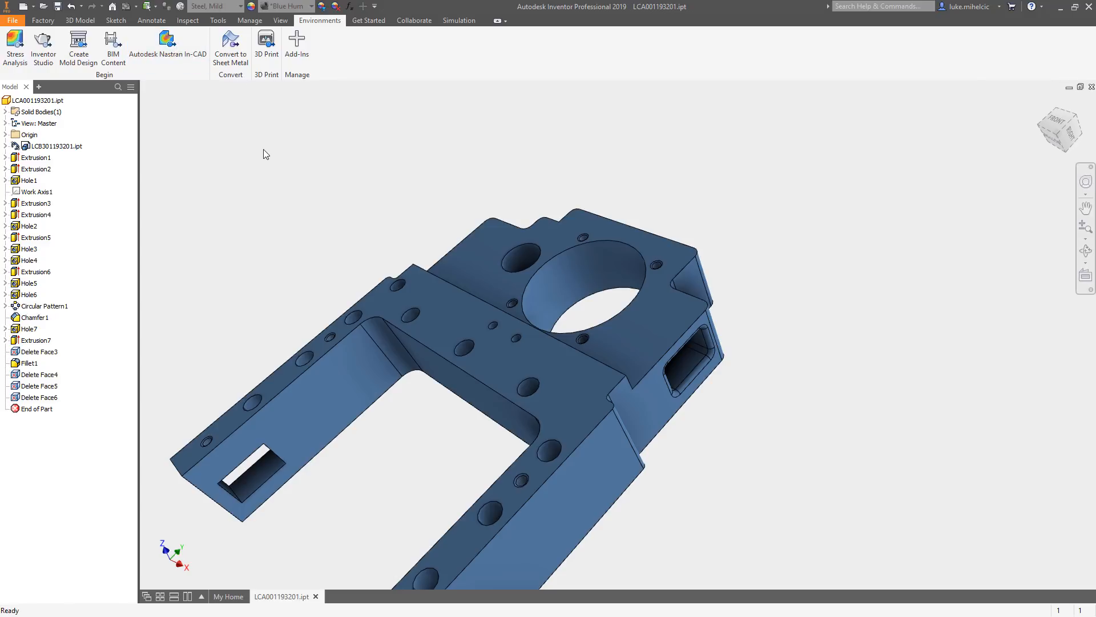
pyautogui.moveTo(367, 222)
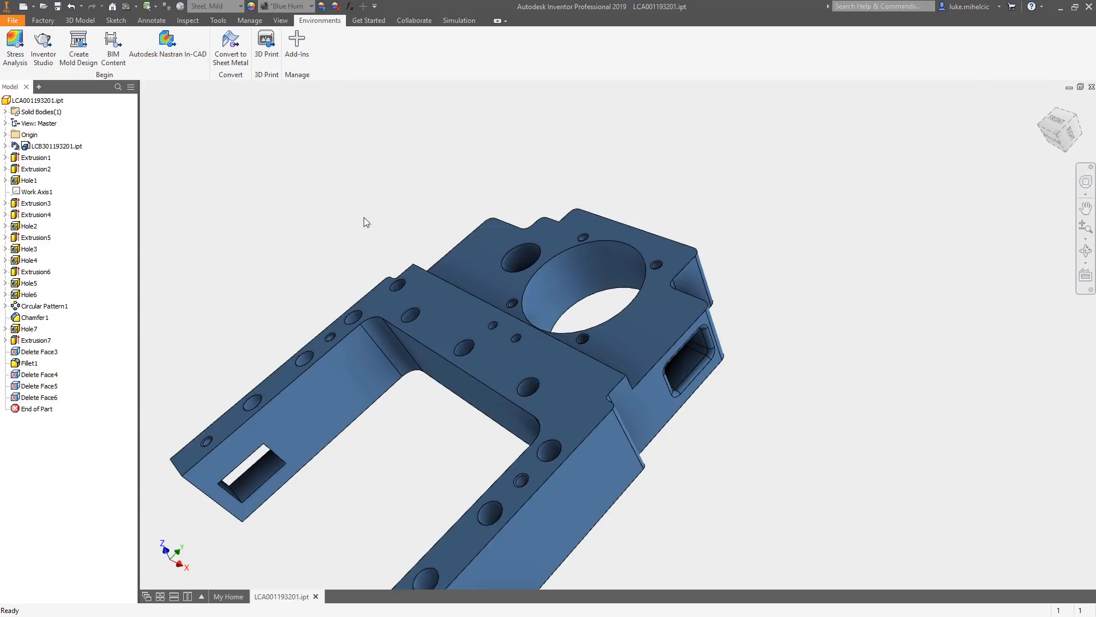